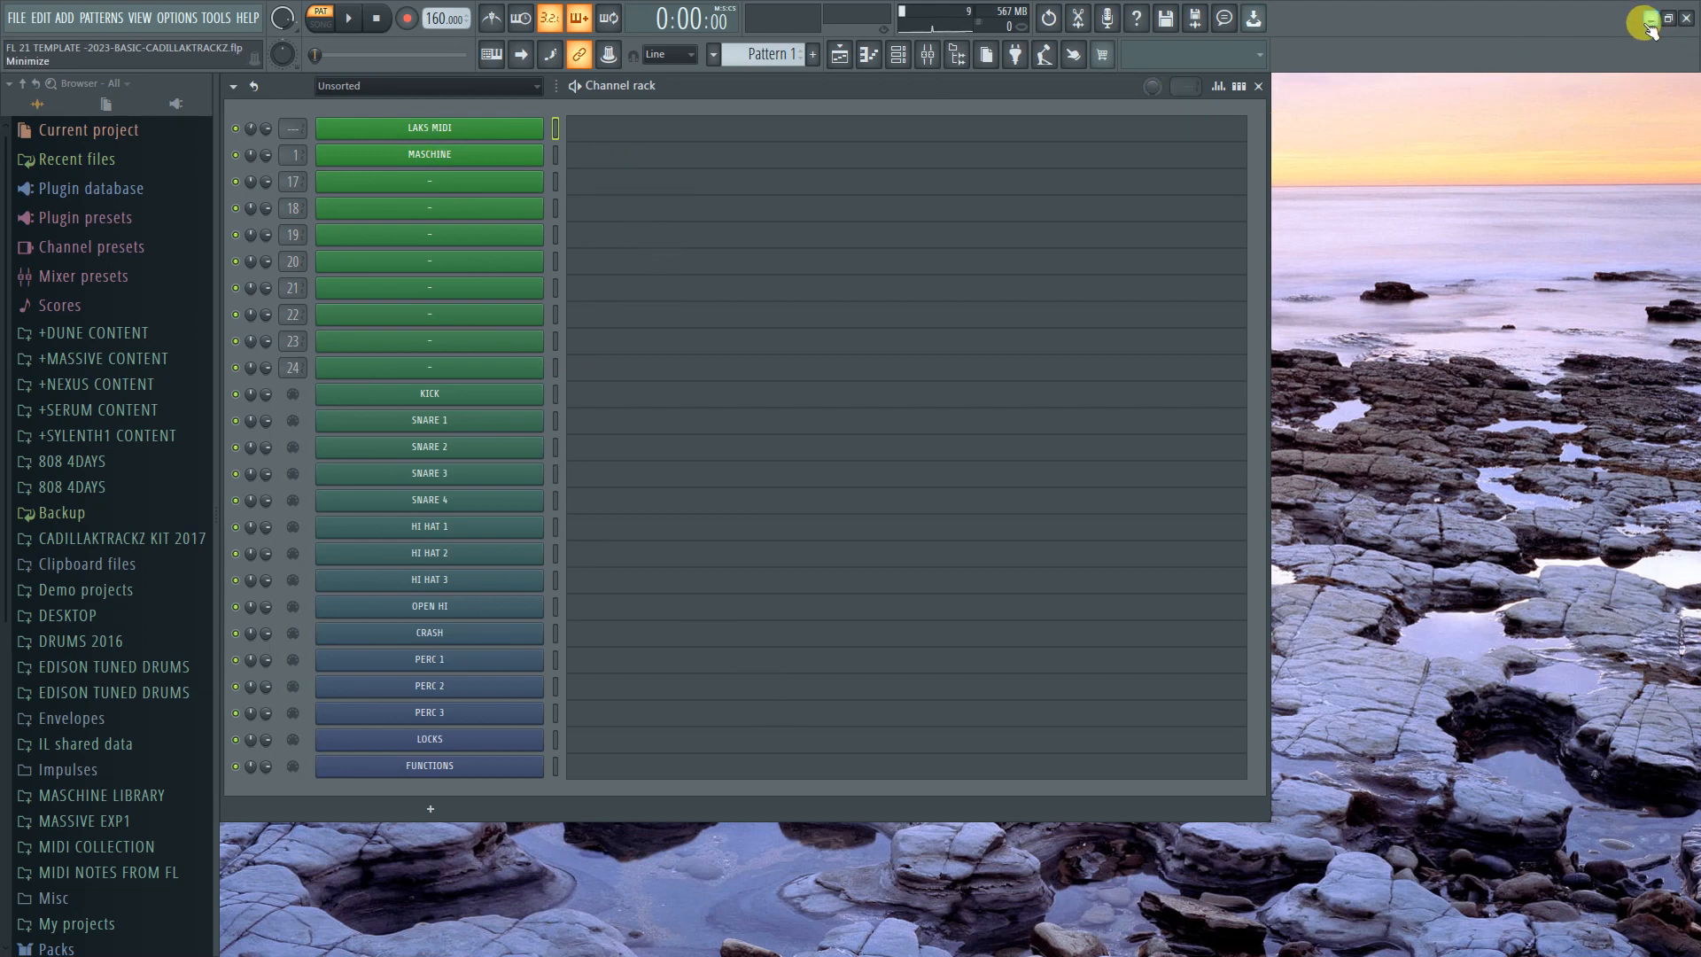
mouse_move(1641, 21)
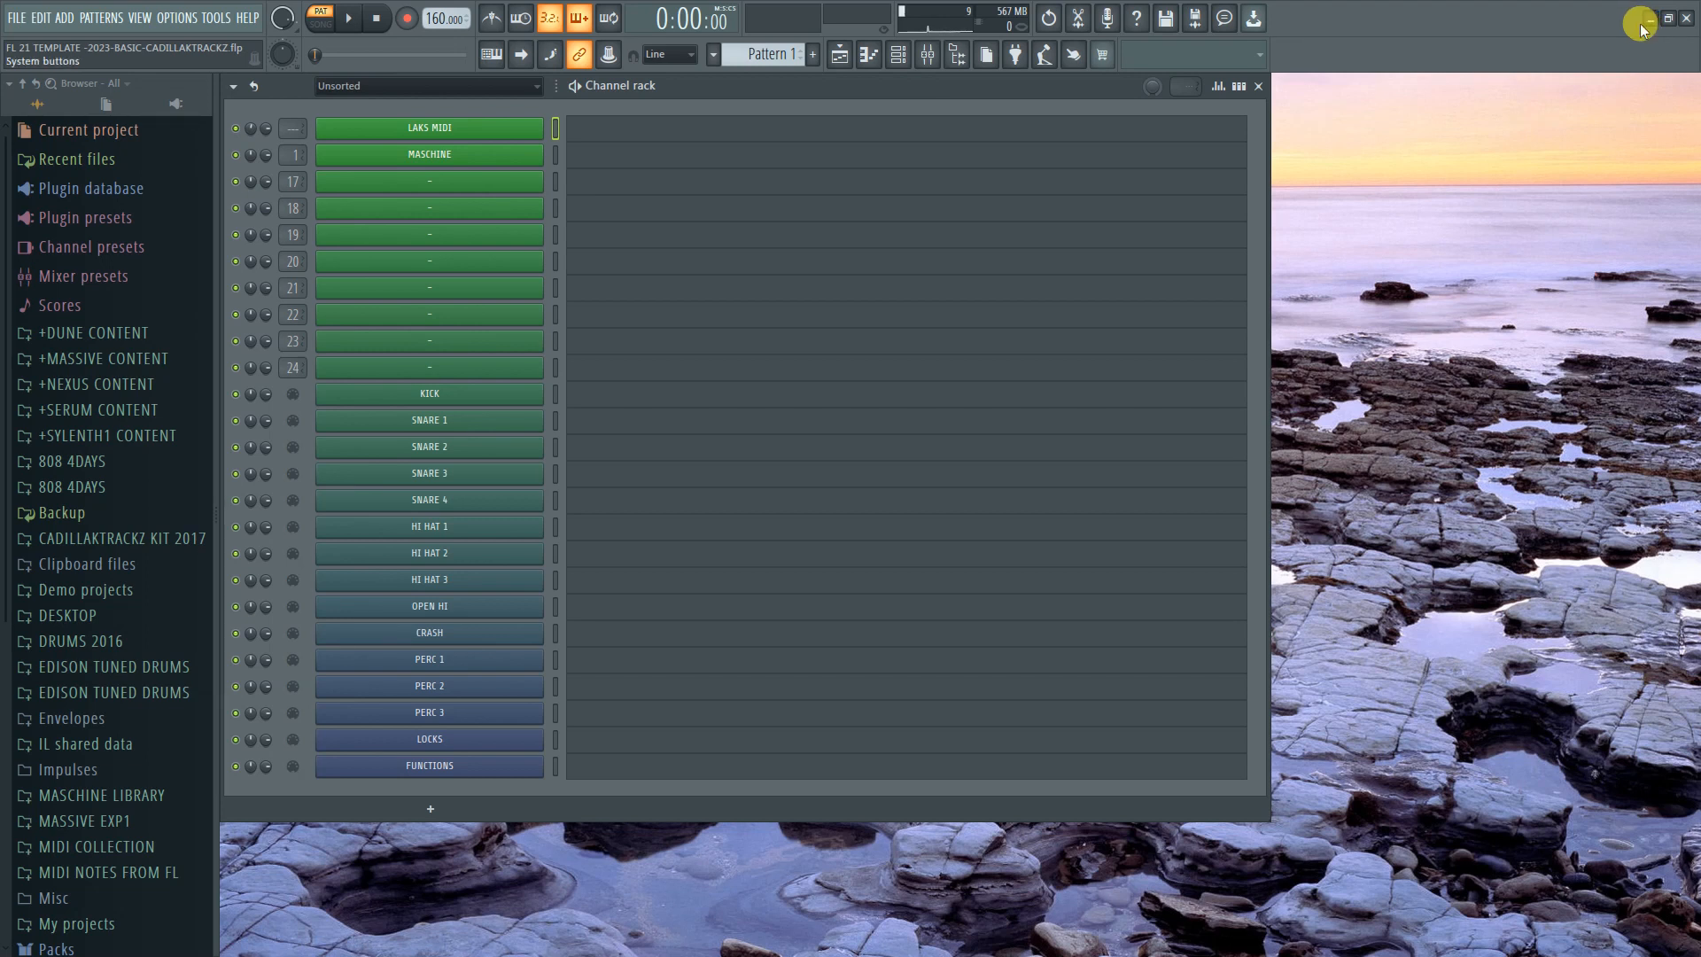
mouse_move(719, 533)
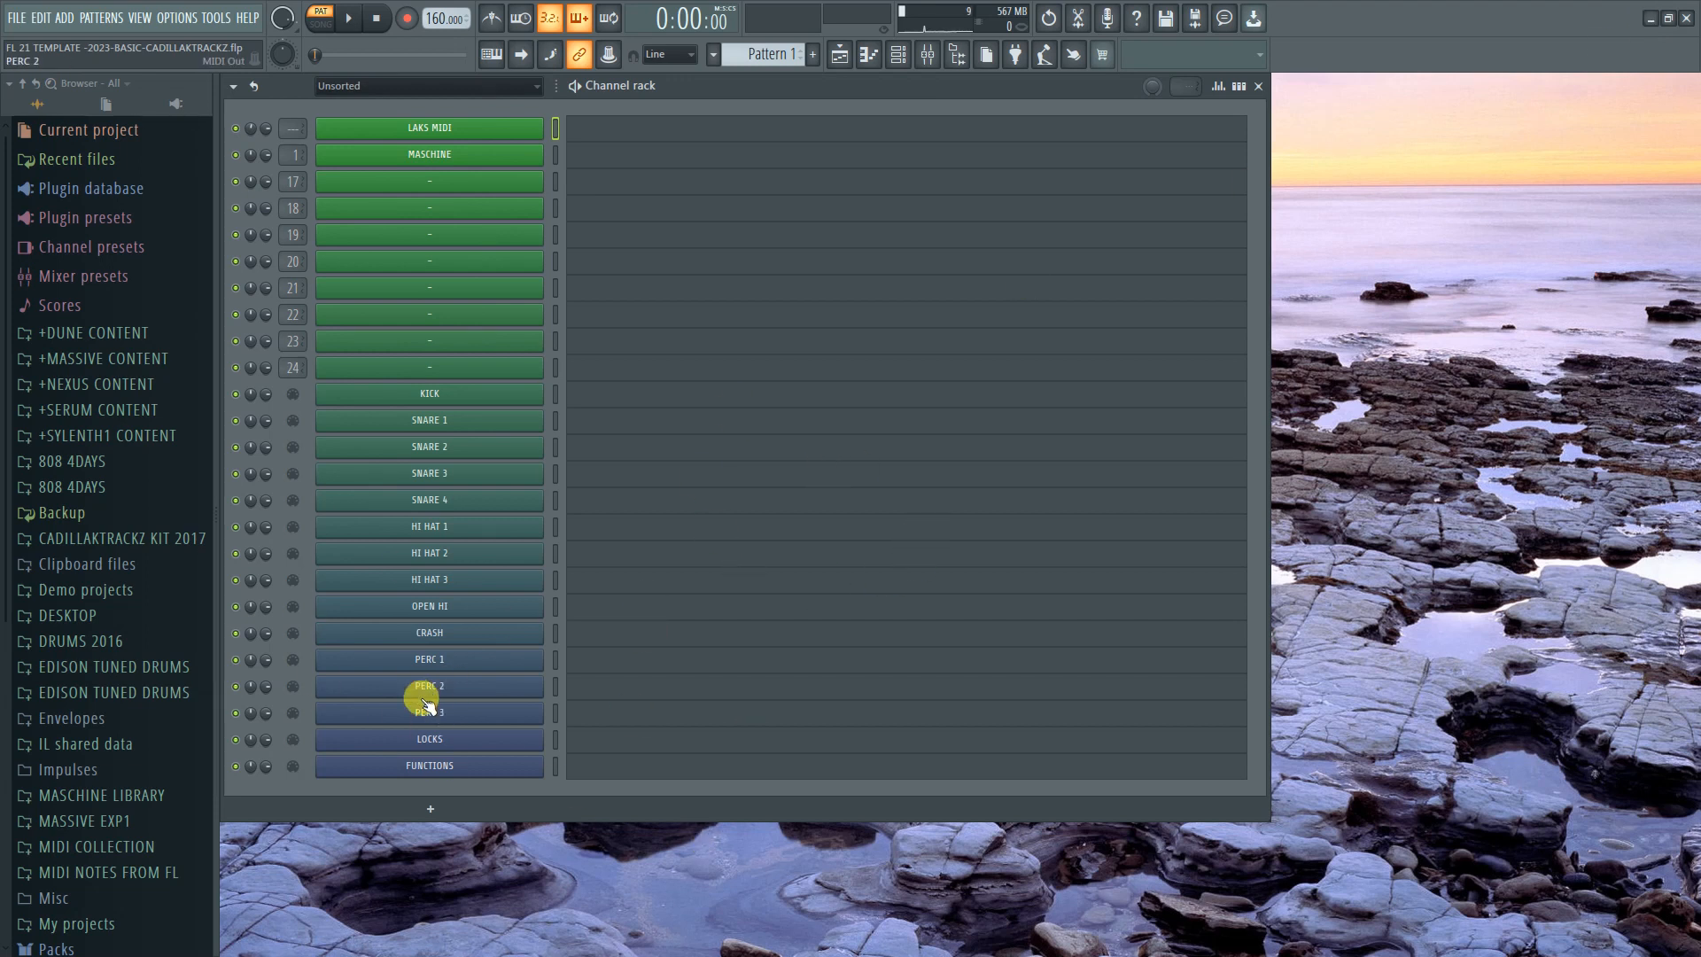
mouse_move(447, 728)
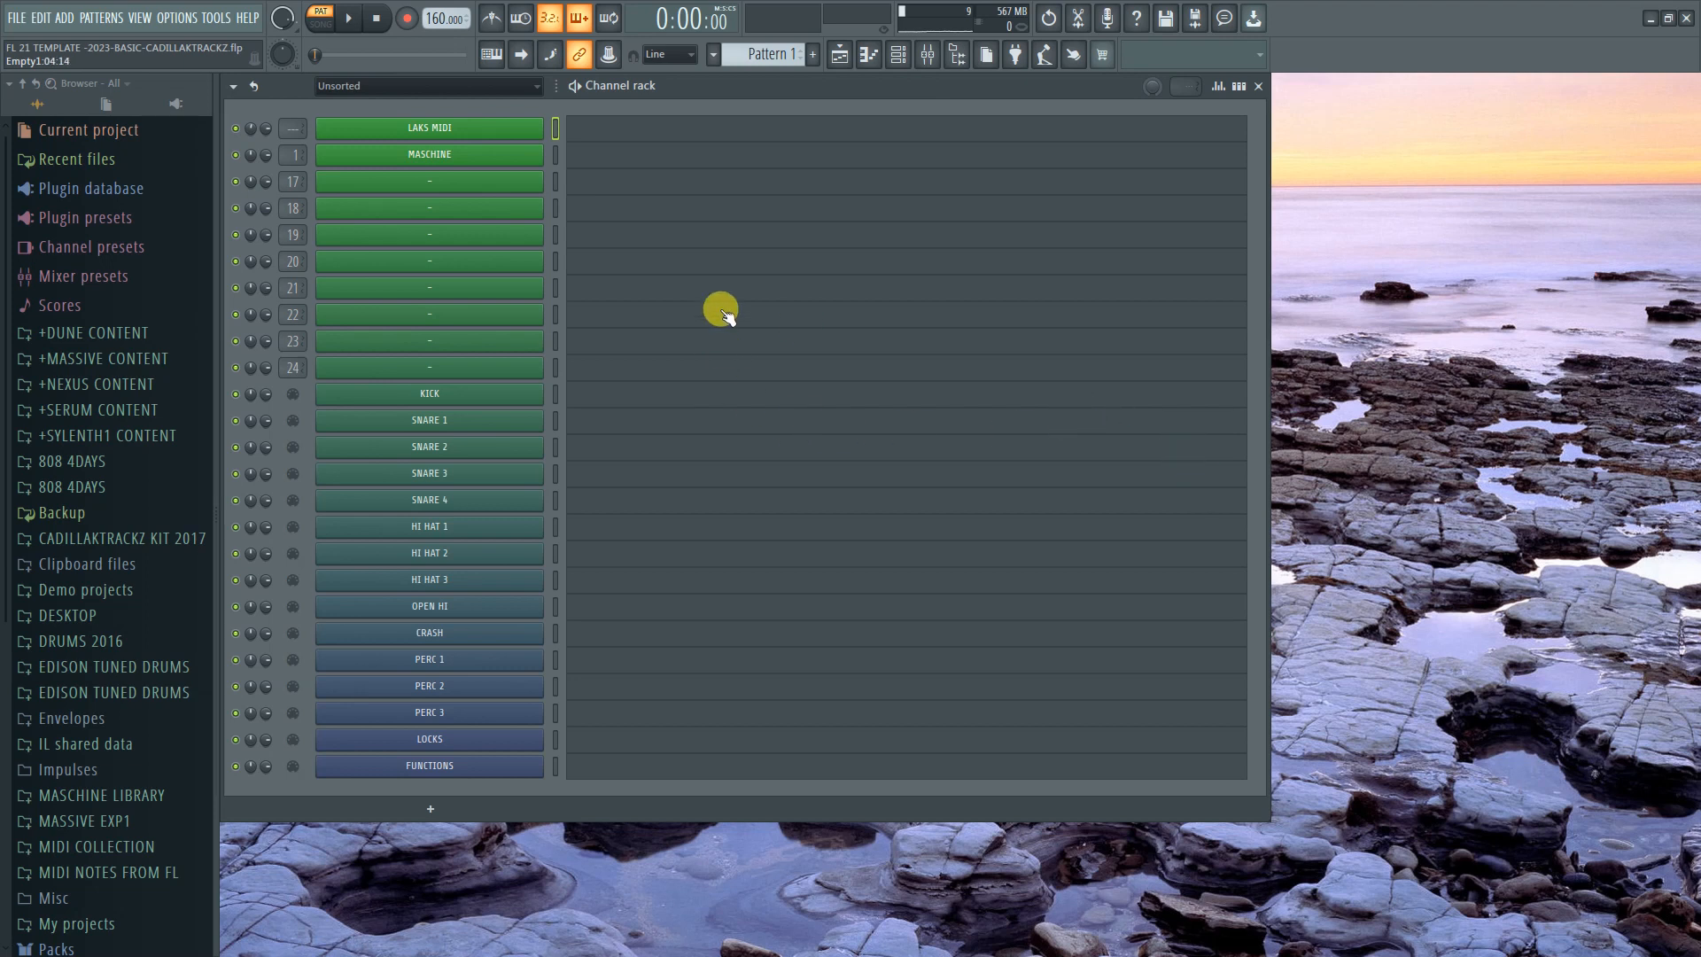
mouse_move(909, 117)
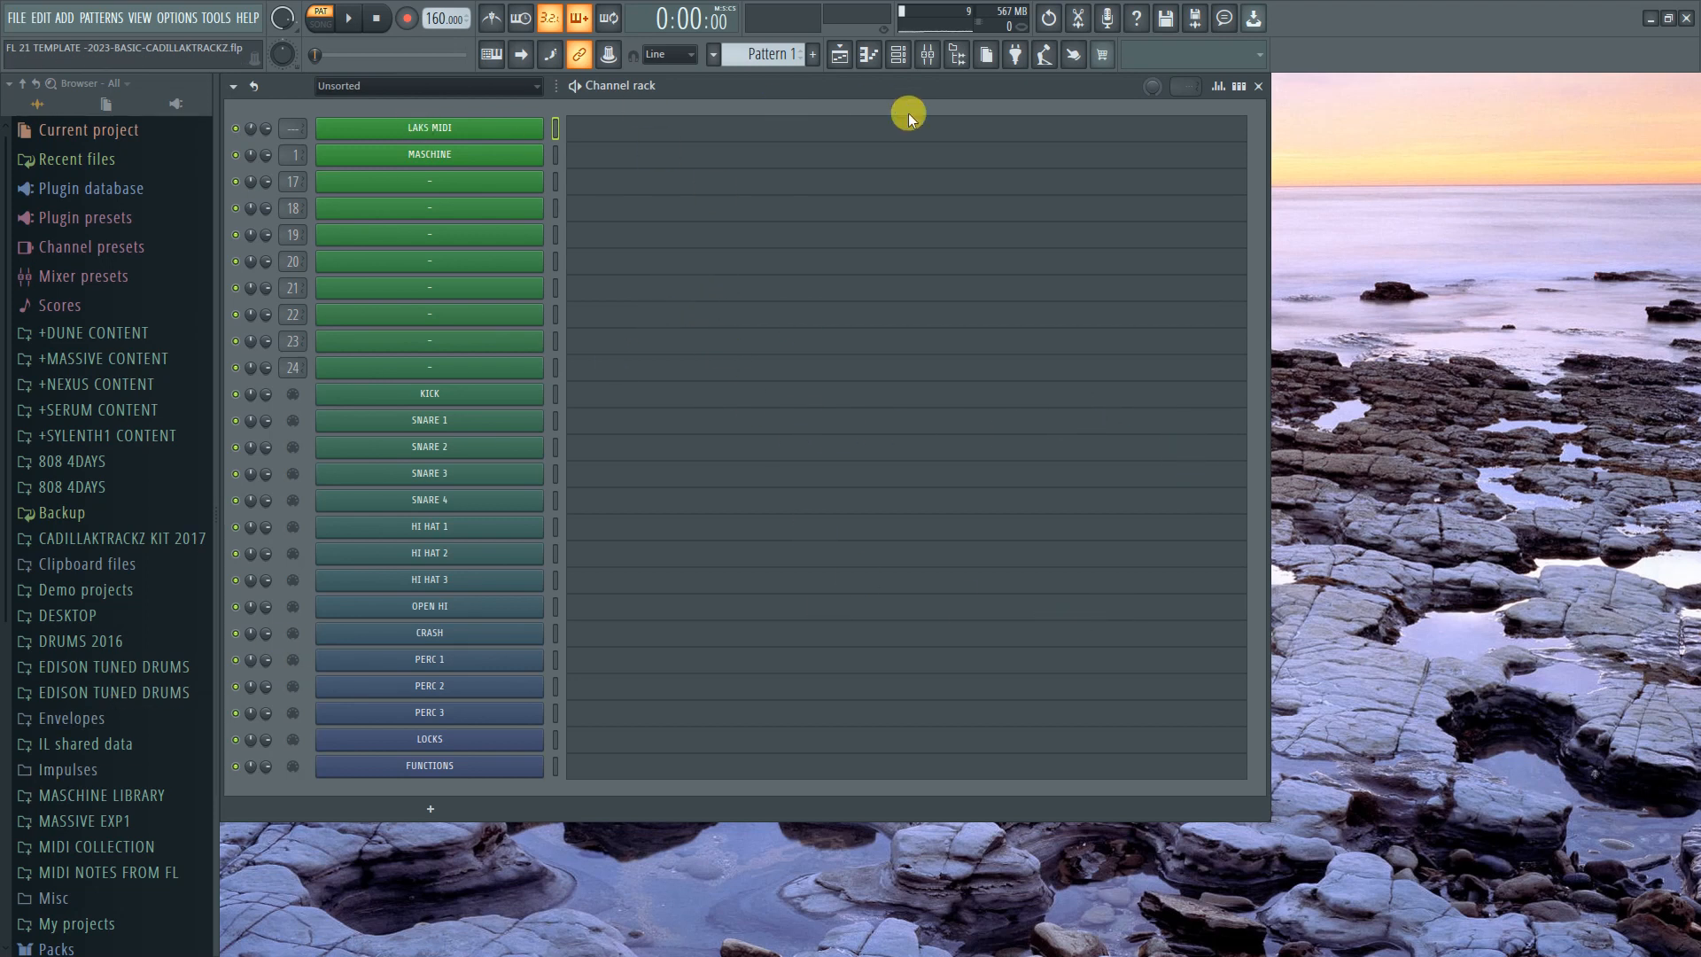
mouse_move(902, 110)
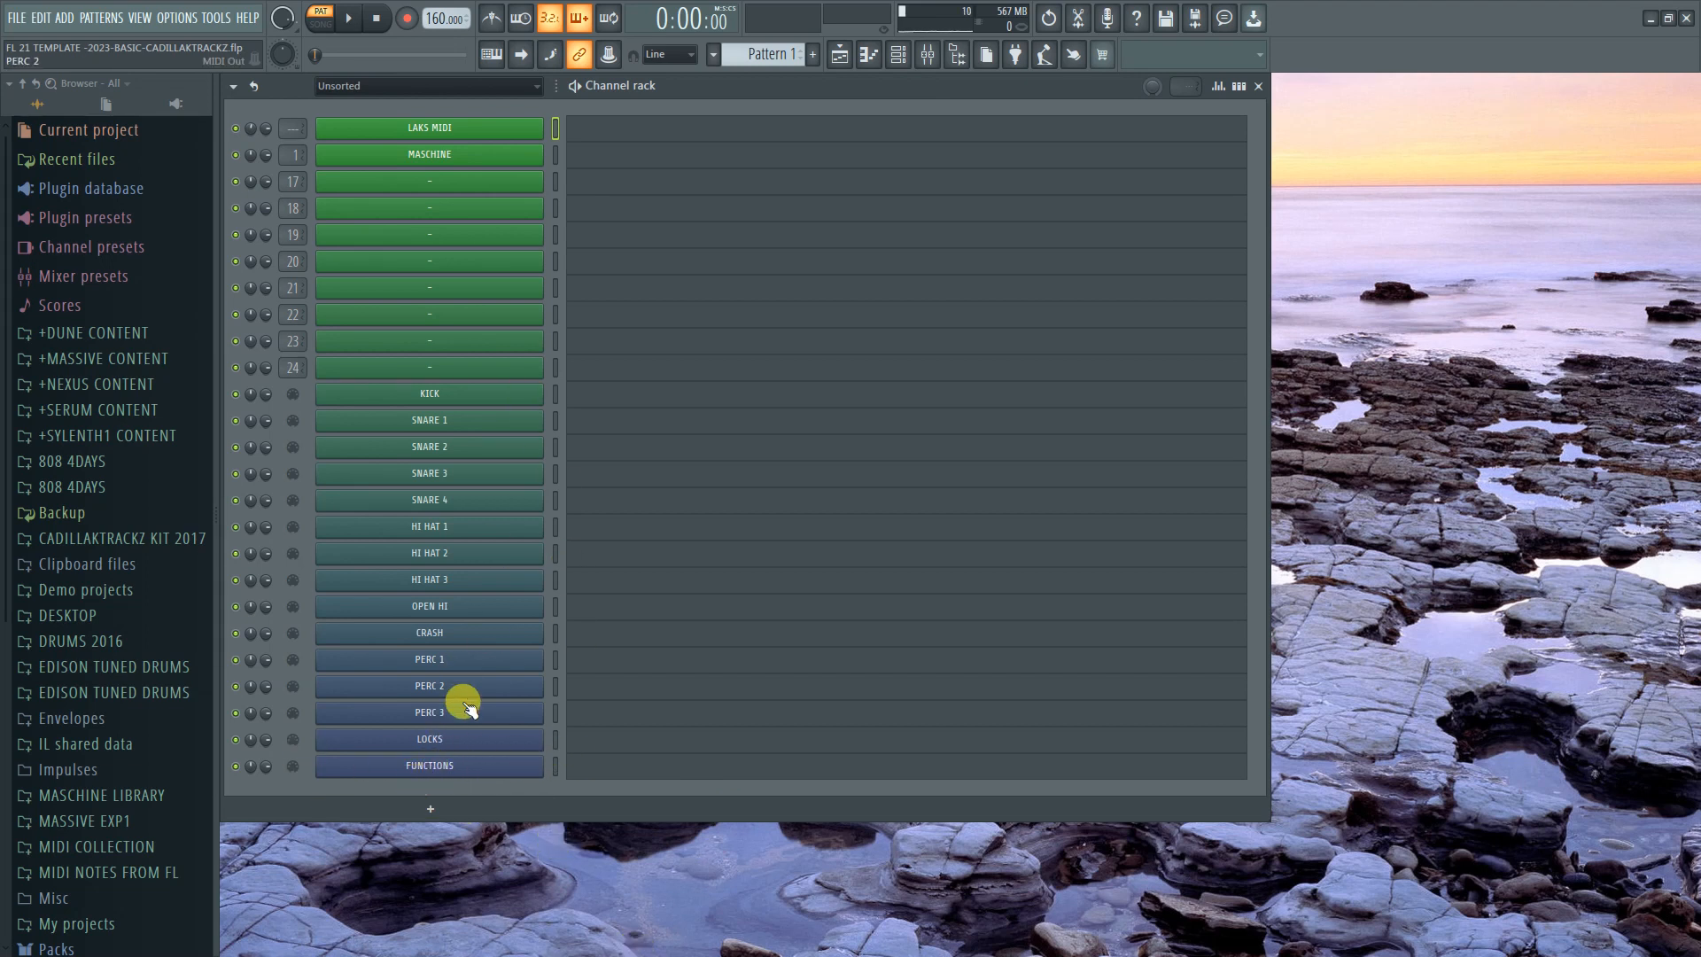
Step: View the mixer and 808 track effects, then bring the Maschine plugin window back up showing group A1
left_click(926, 55)
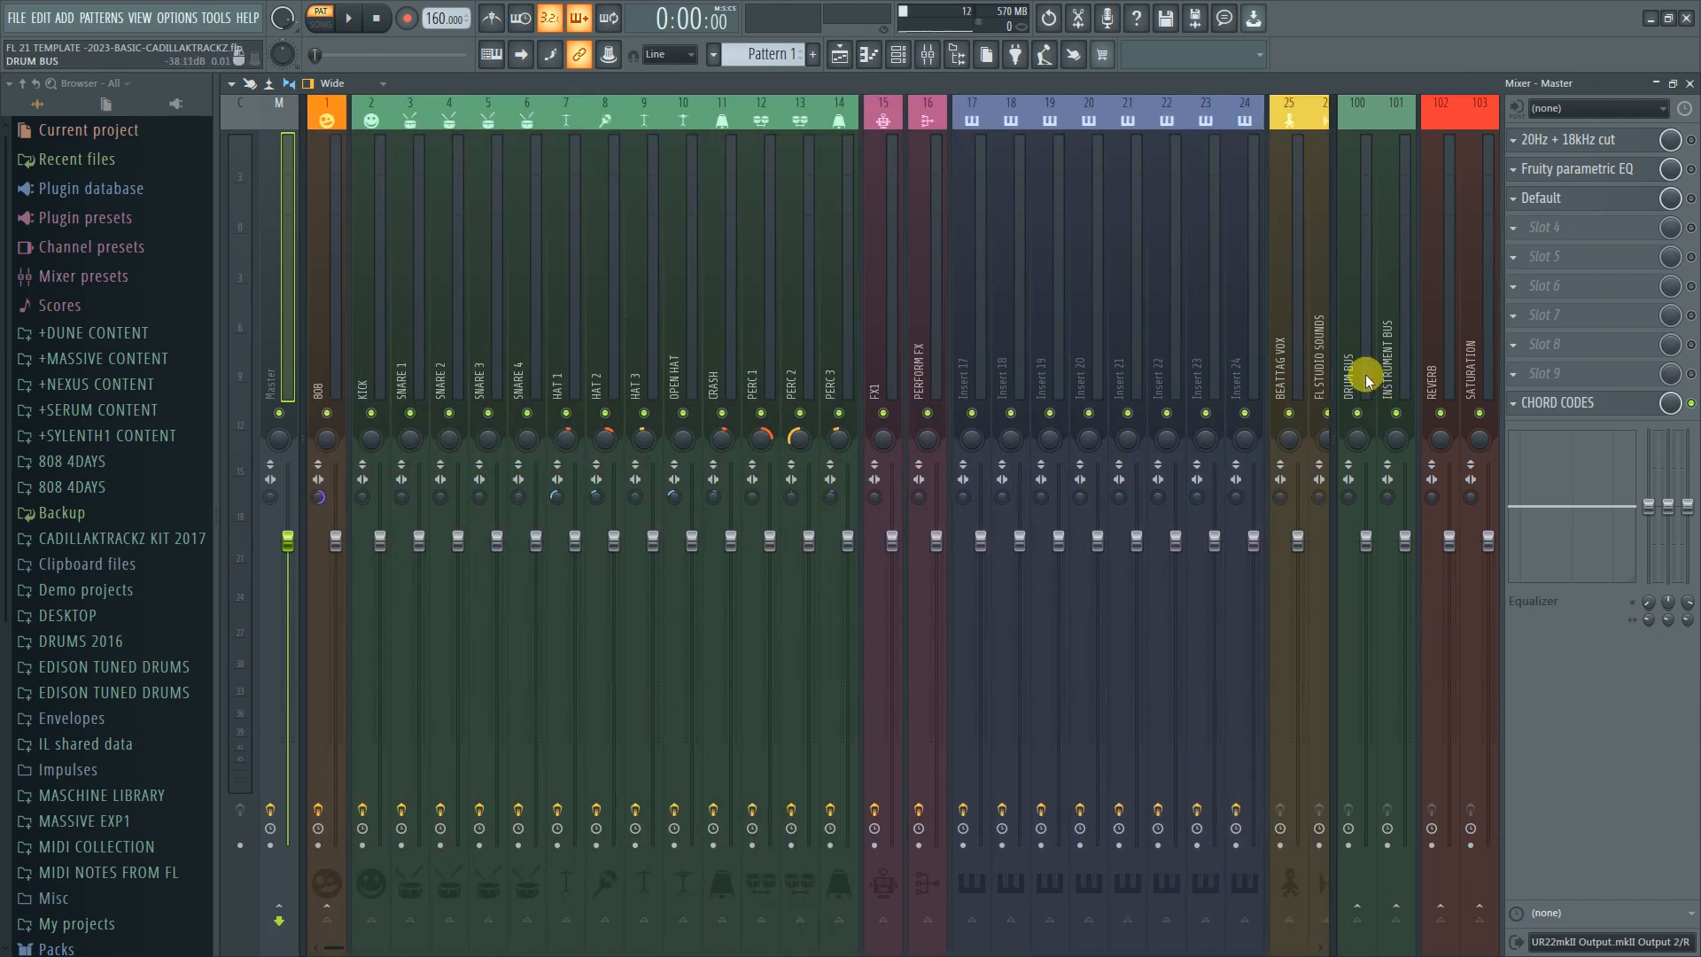
left_click(1439, 326)
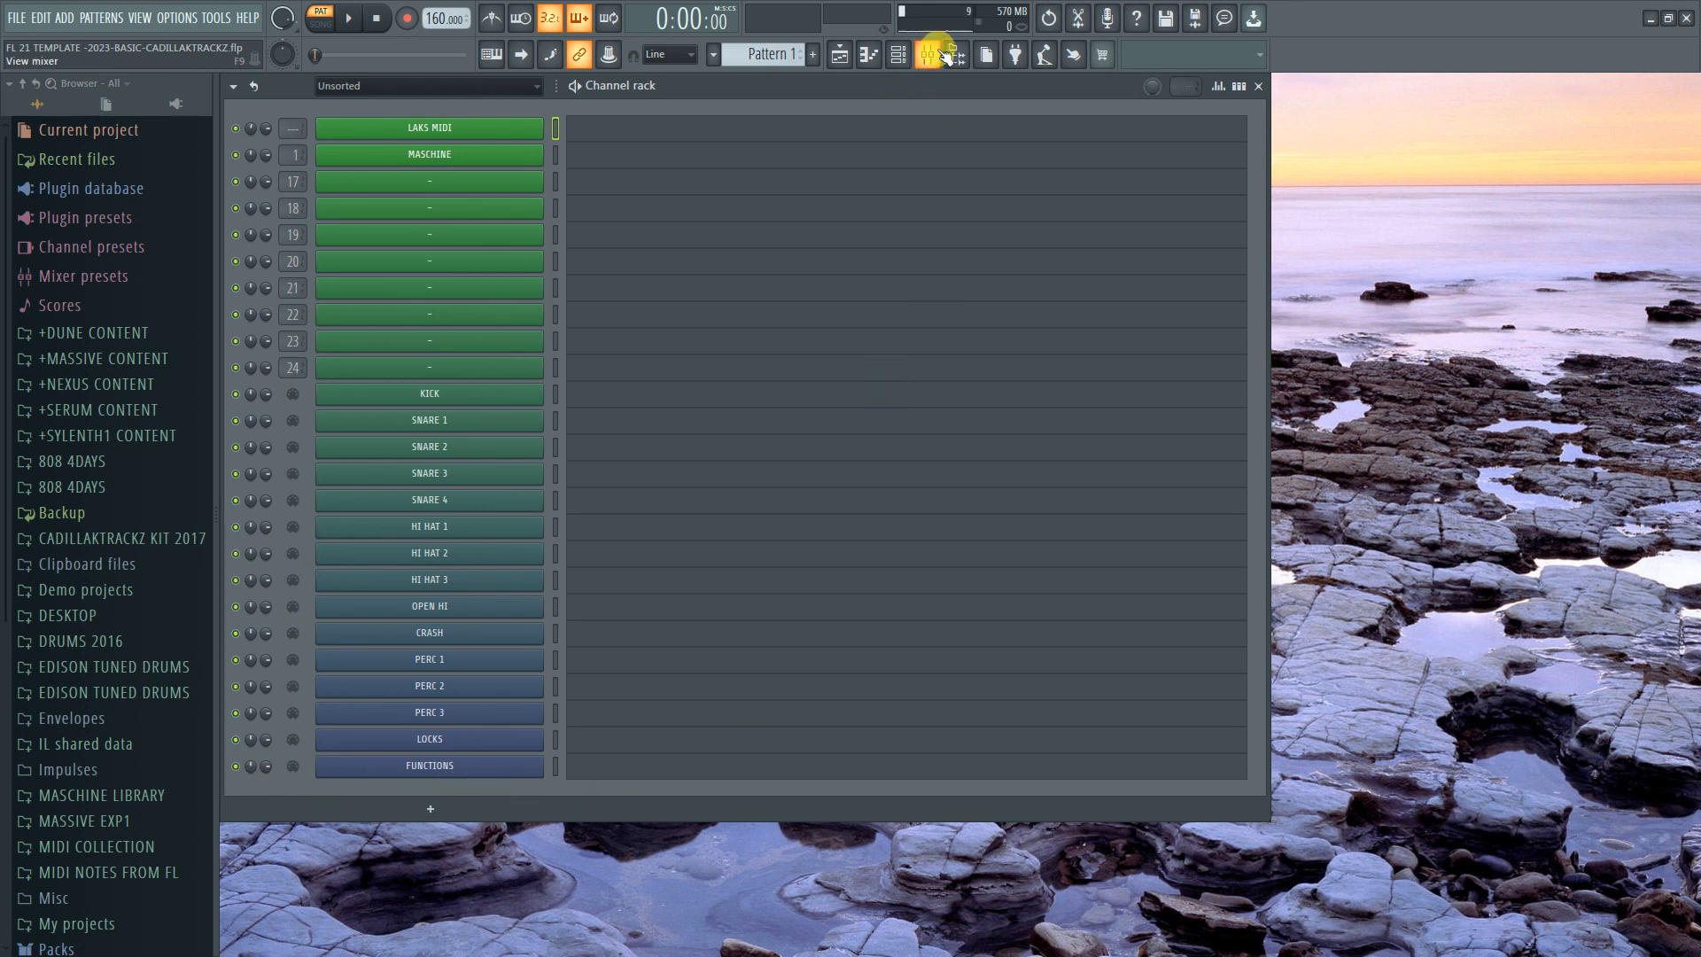
left_click(927, 55)
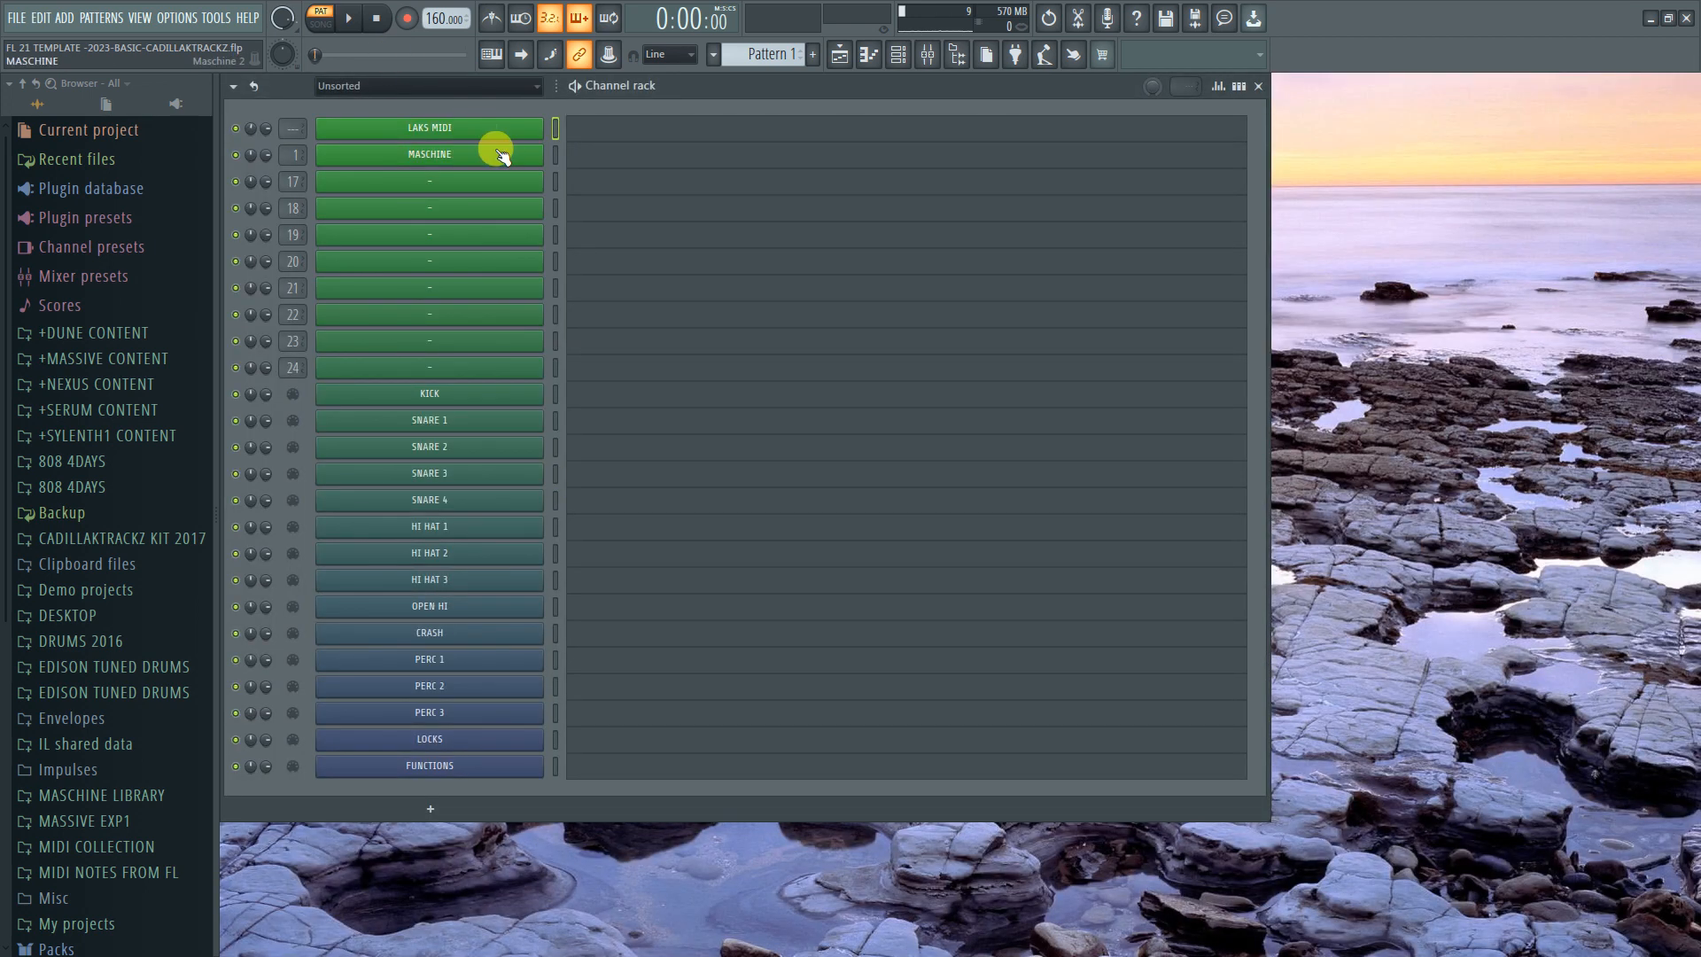
mouse_move(790, 188)
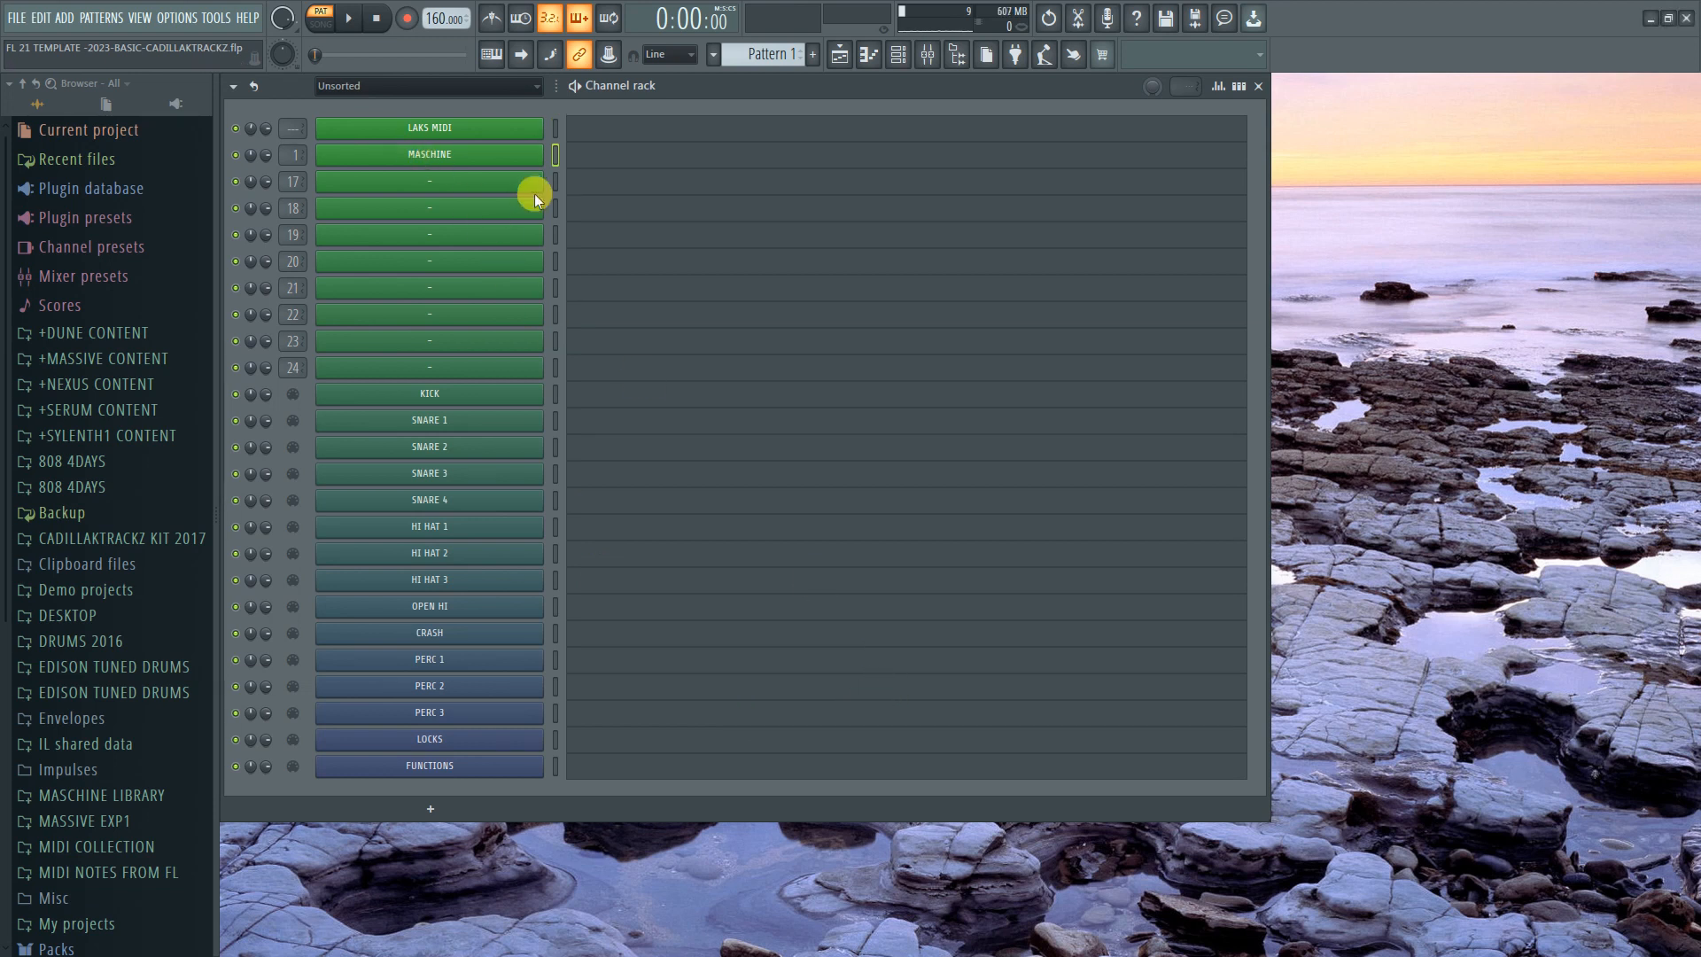
double_click(429, 154)
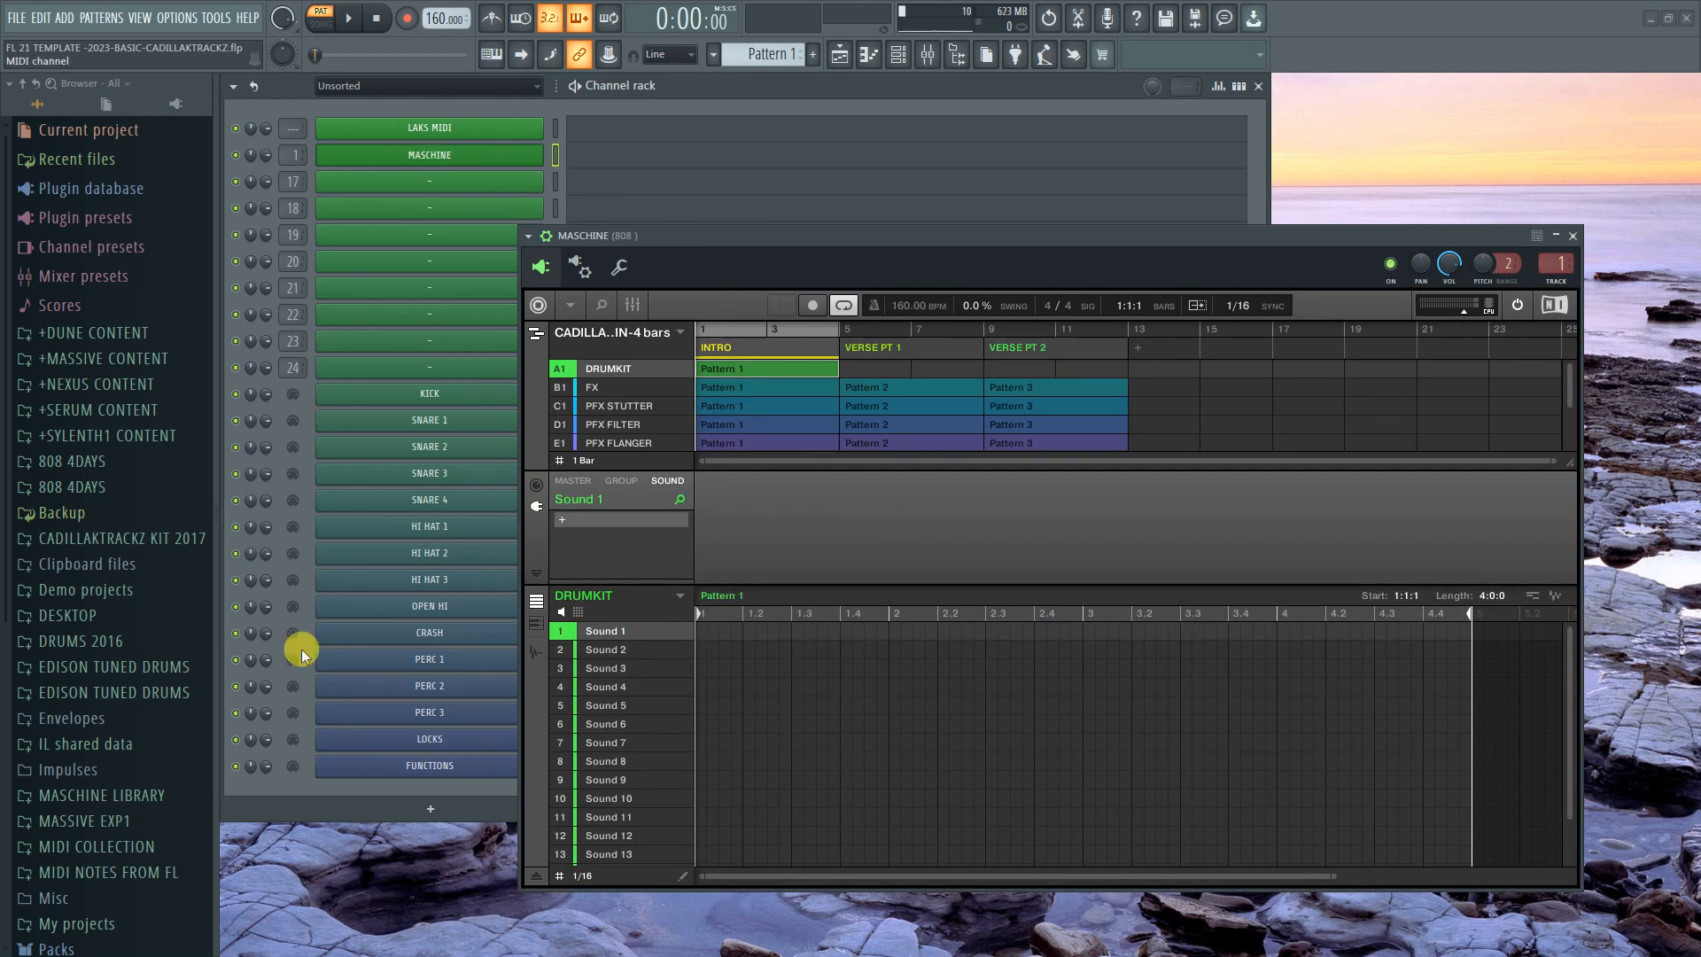
mouse_move(779, 664)
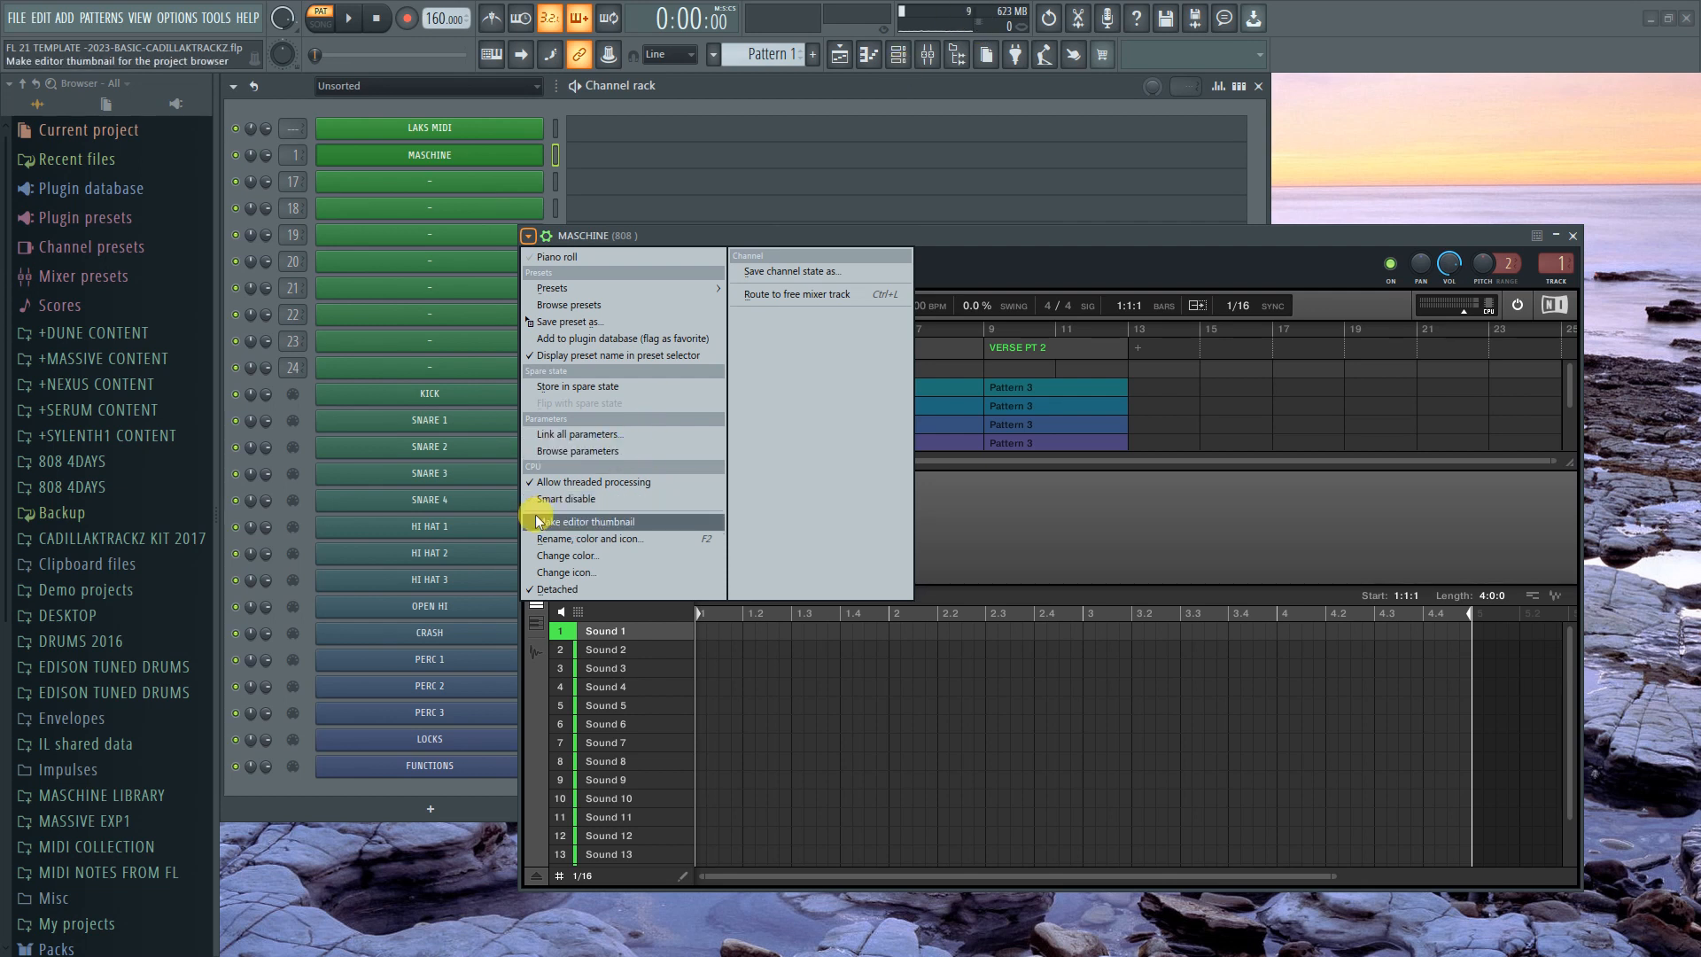
left_click(594, 520)
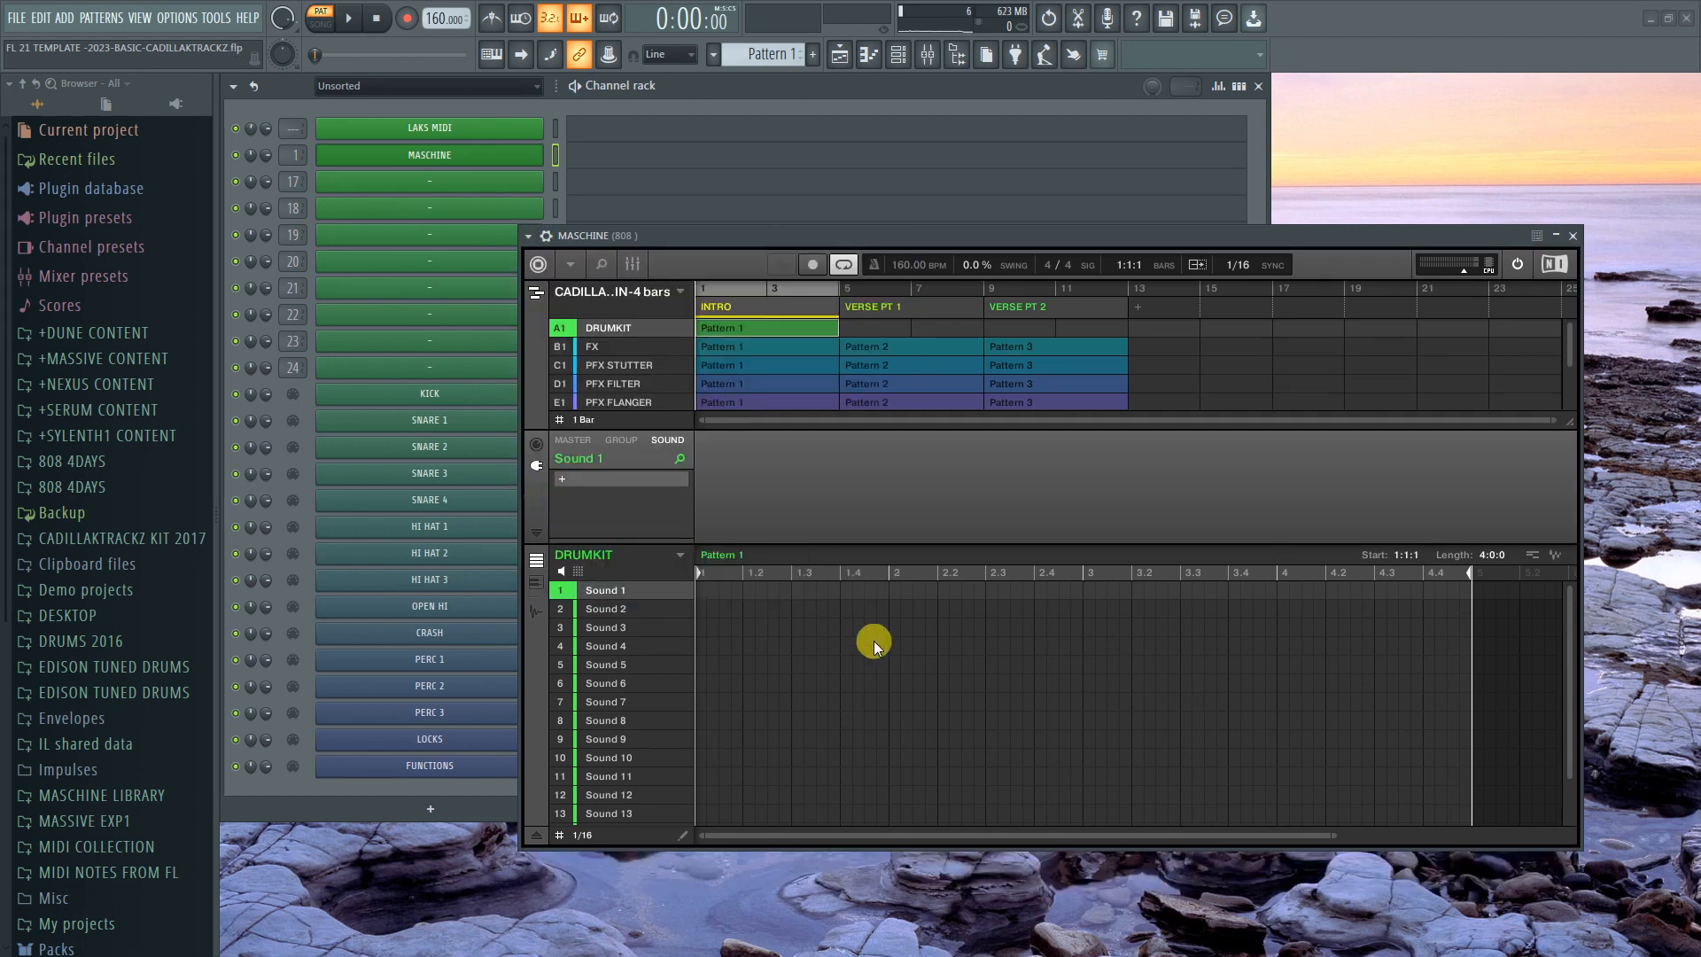
left_click(1569, 236)
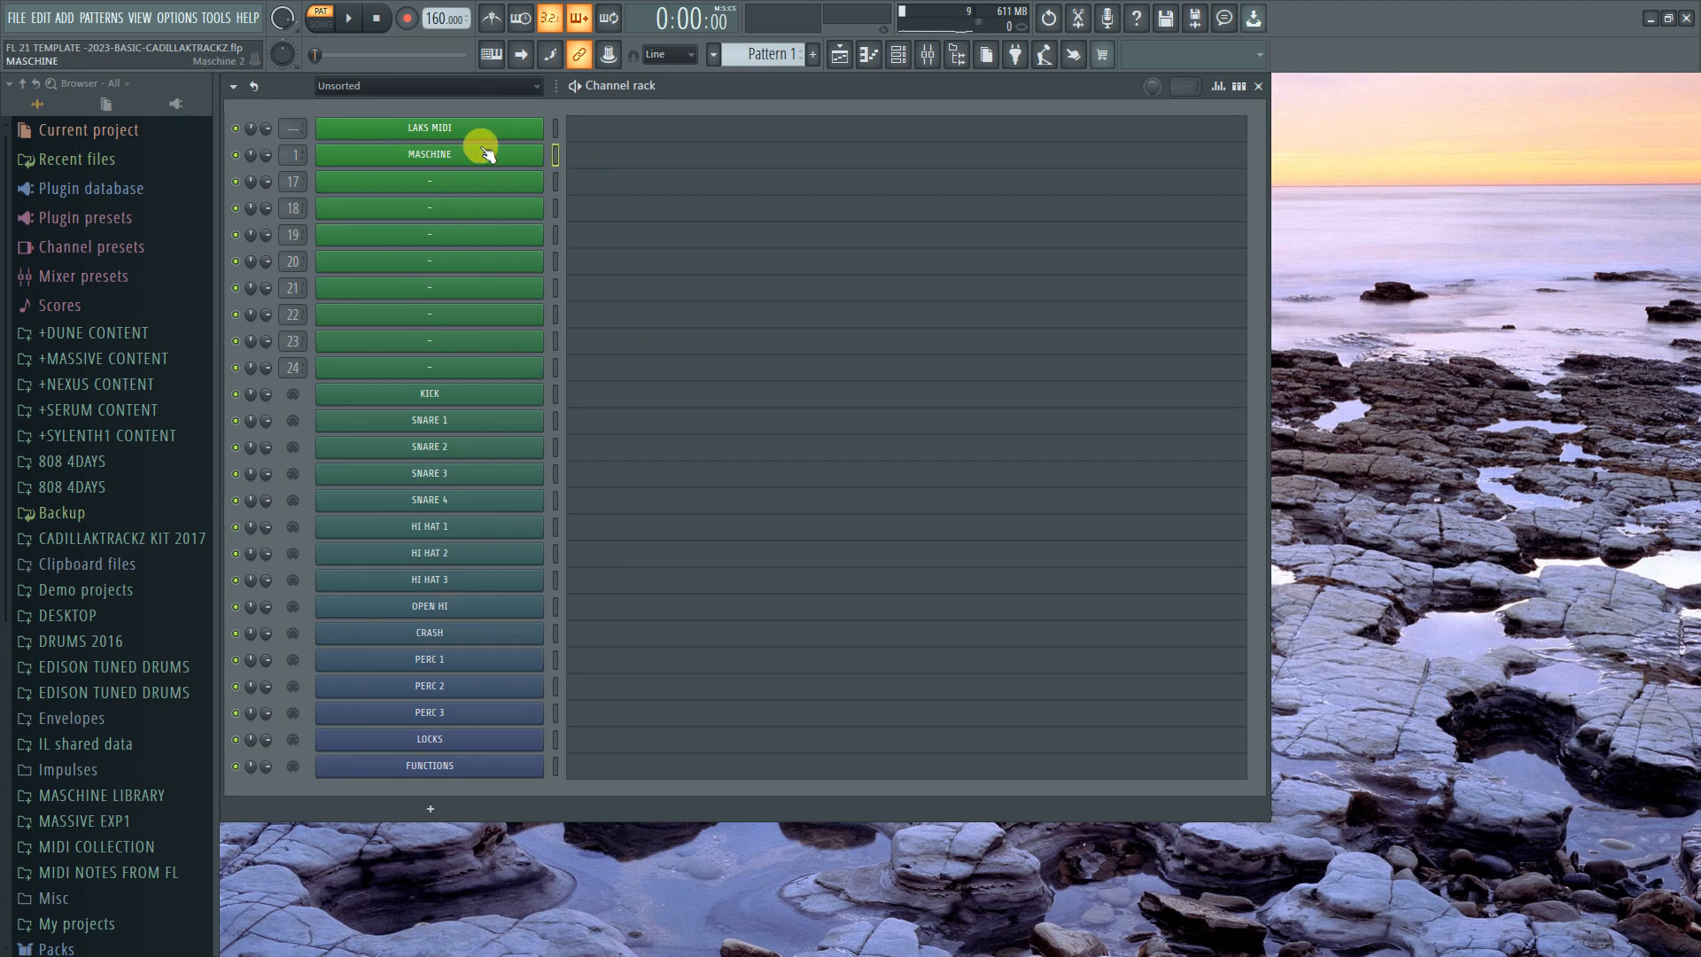
double_click(428, 154)
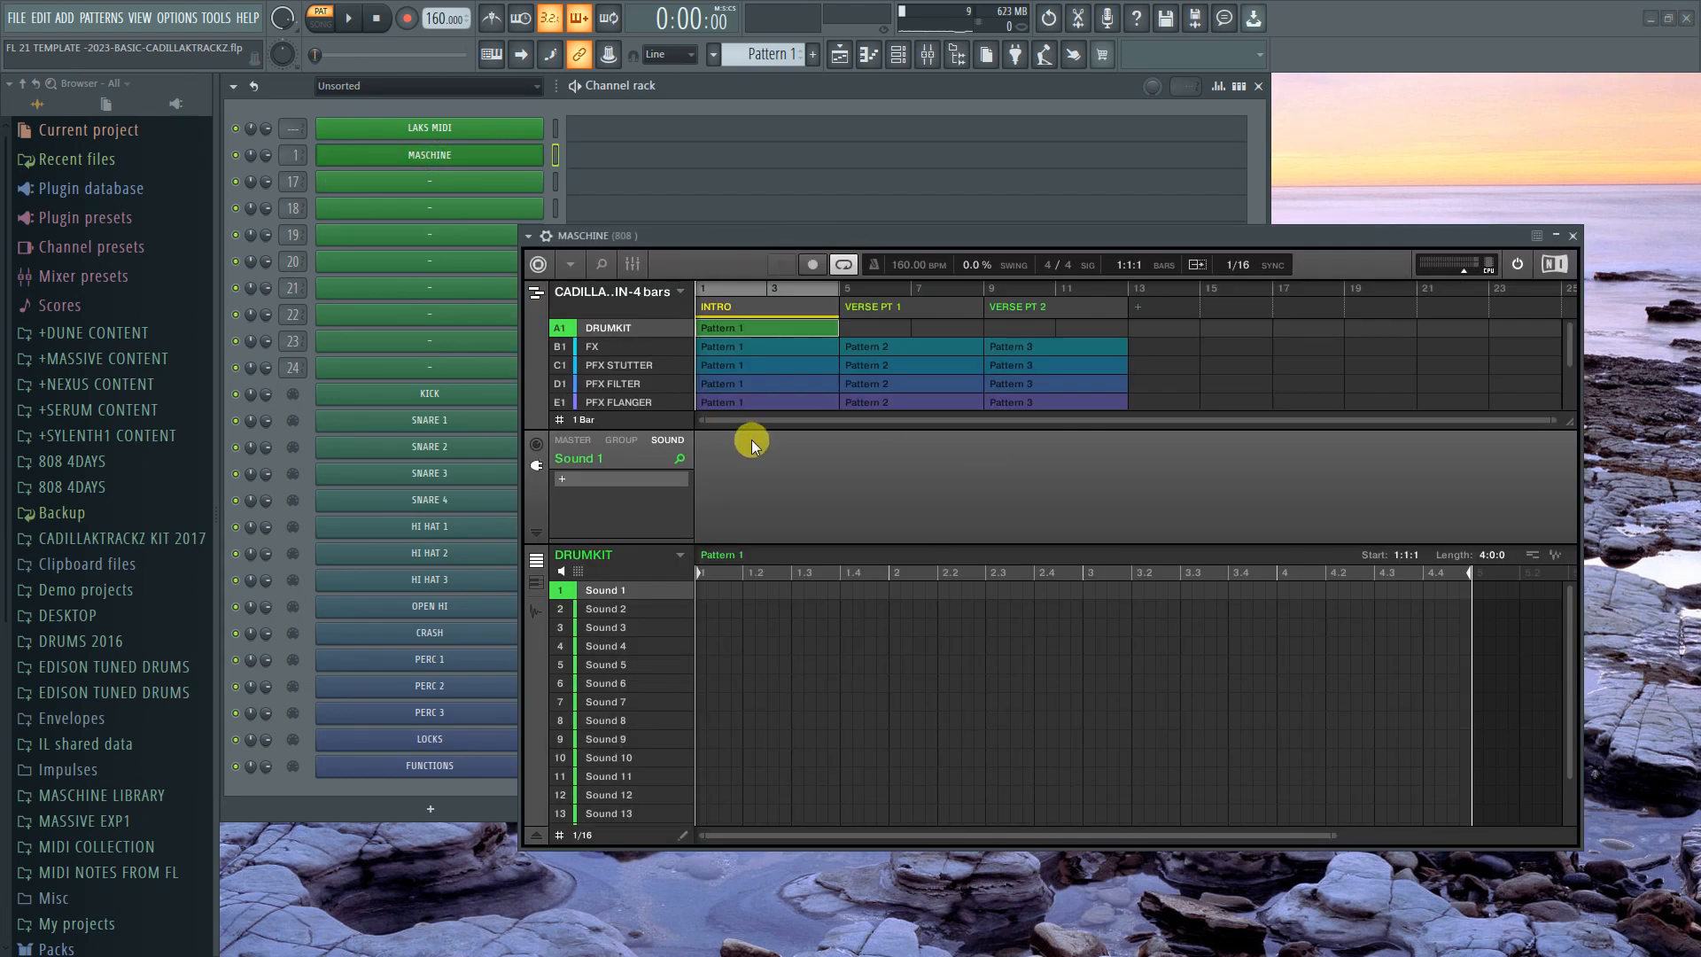
mouse_move(1129, 410)
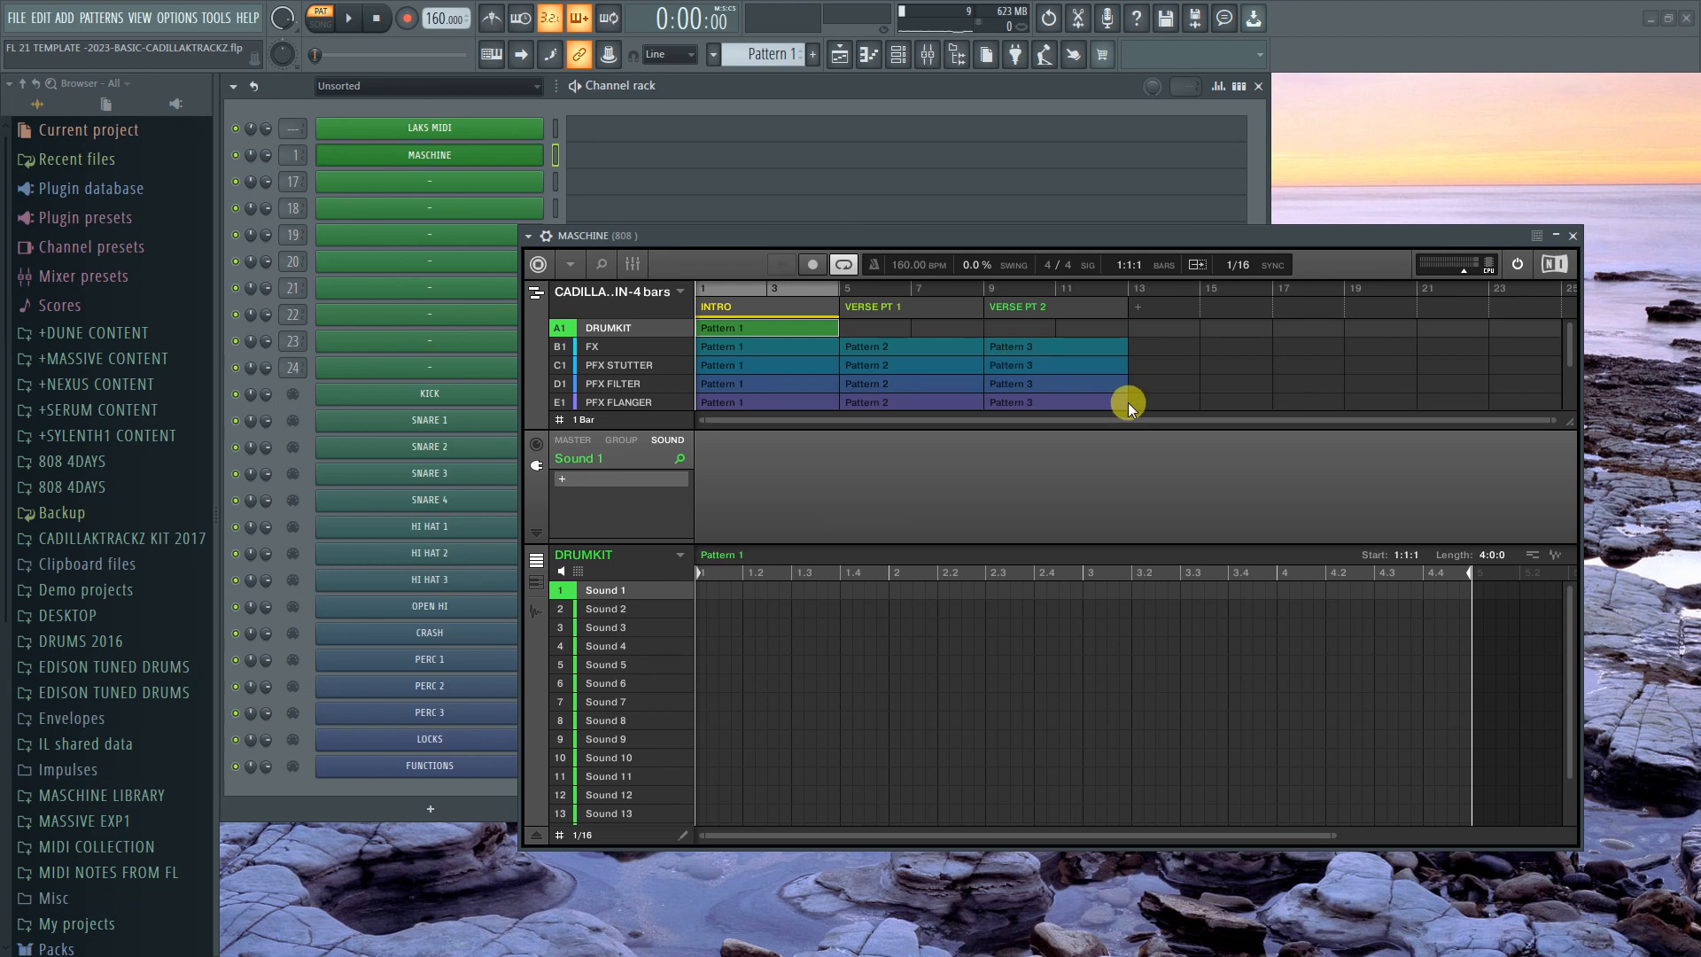
mouse_move(1047, 707)
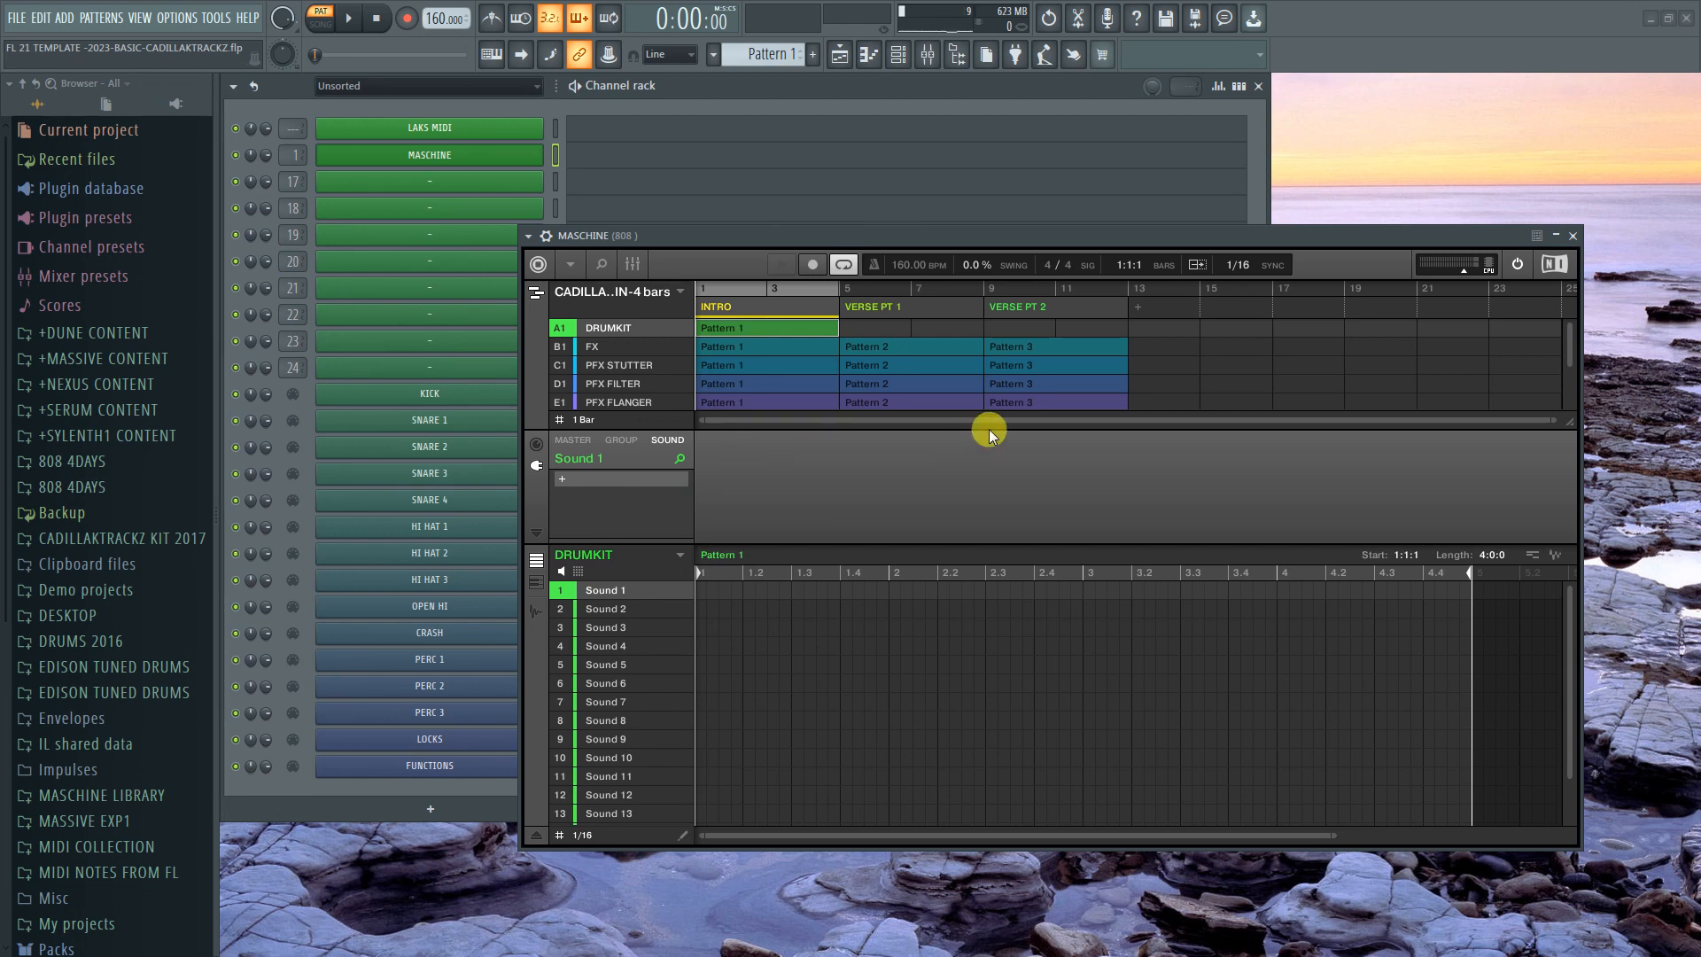
mouse_move(879, 525)
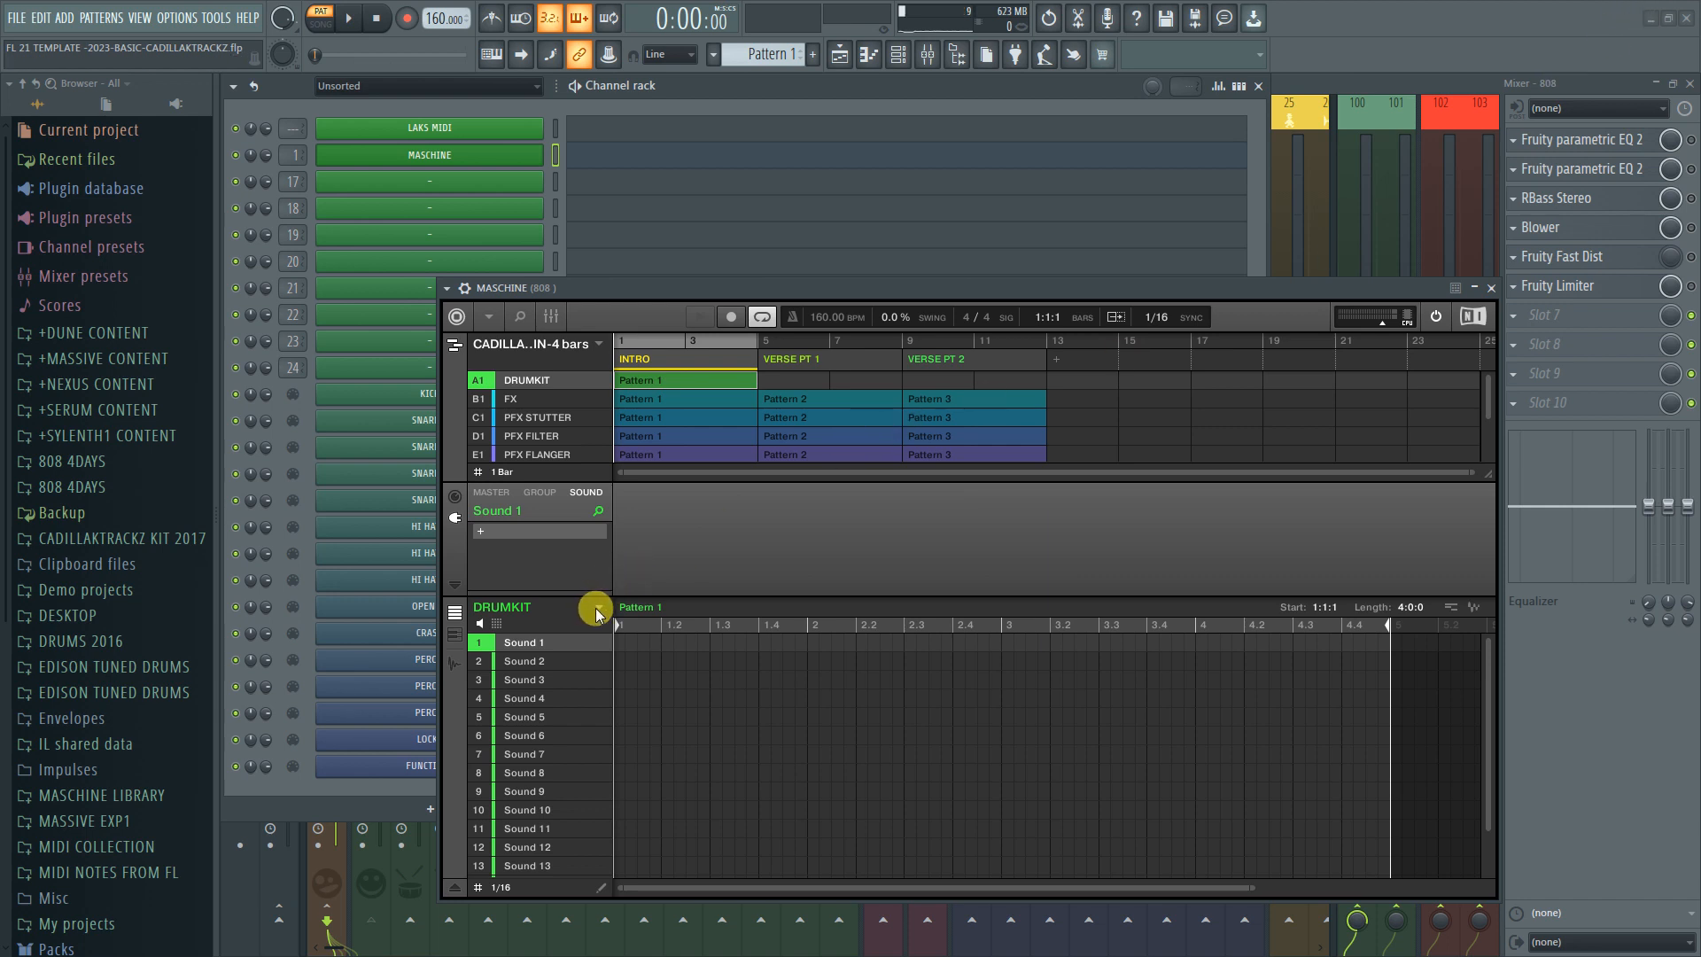
mouse_move(644, 508)
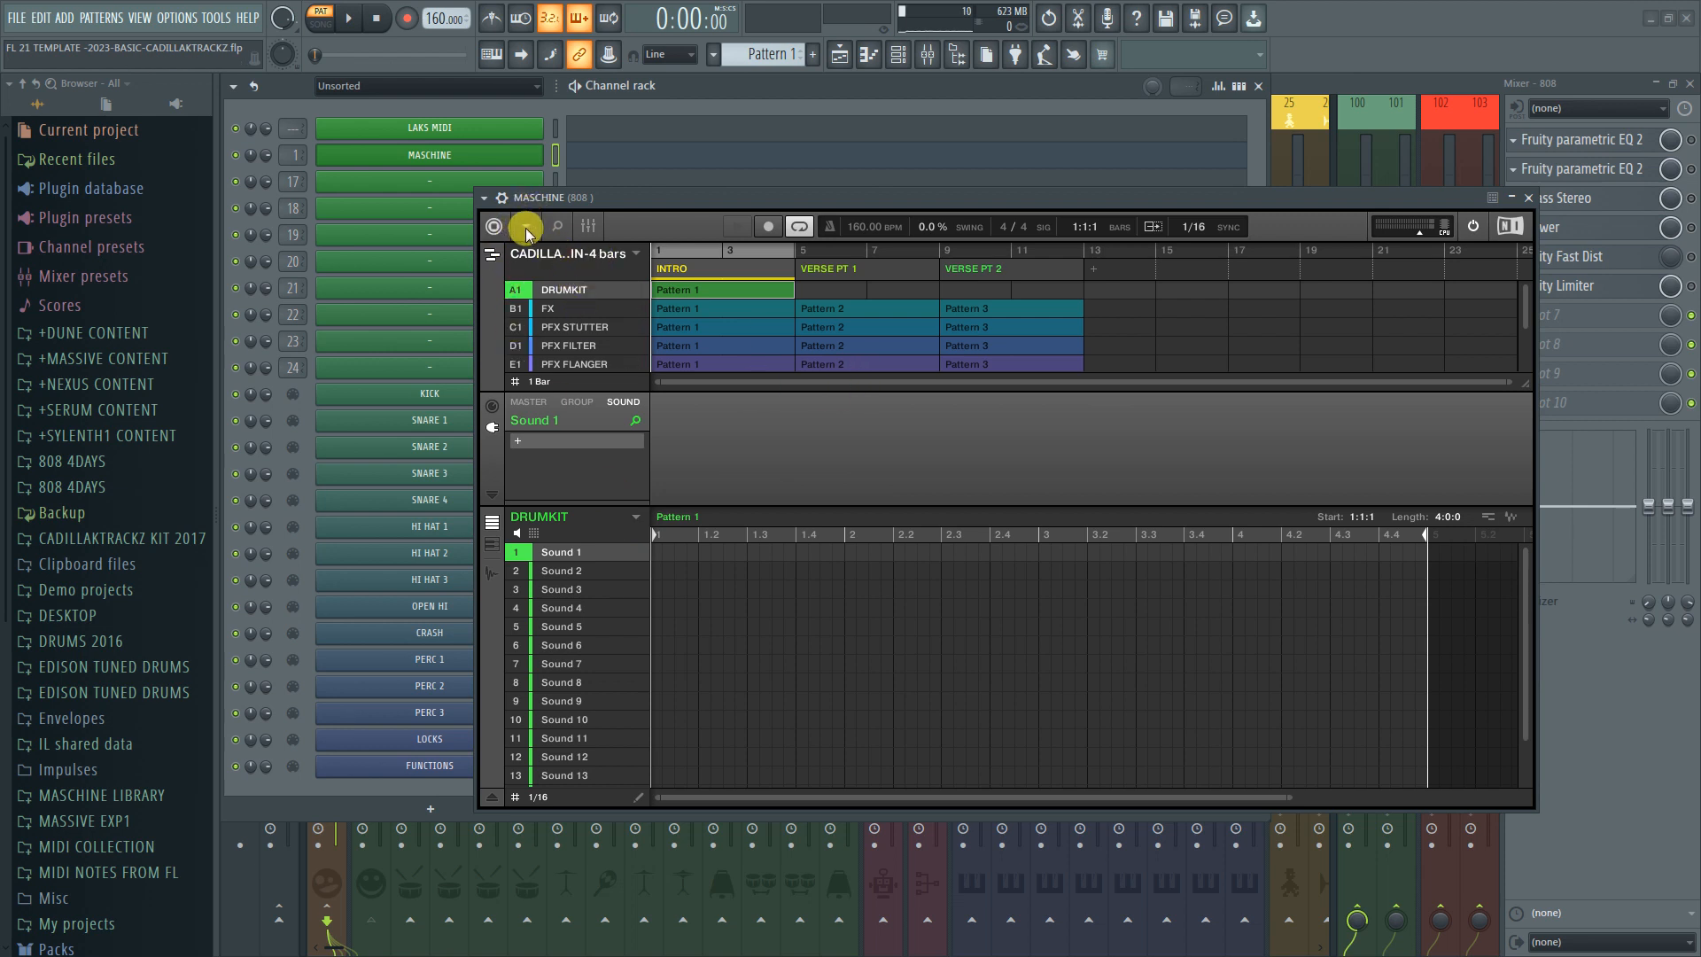
Step: Show Maschine's library browser beside the drum kit group via View > Browser
left_click(522, 225)
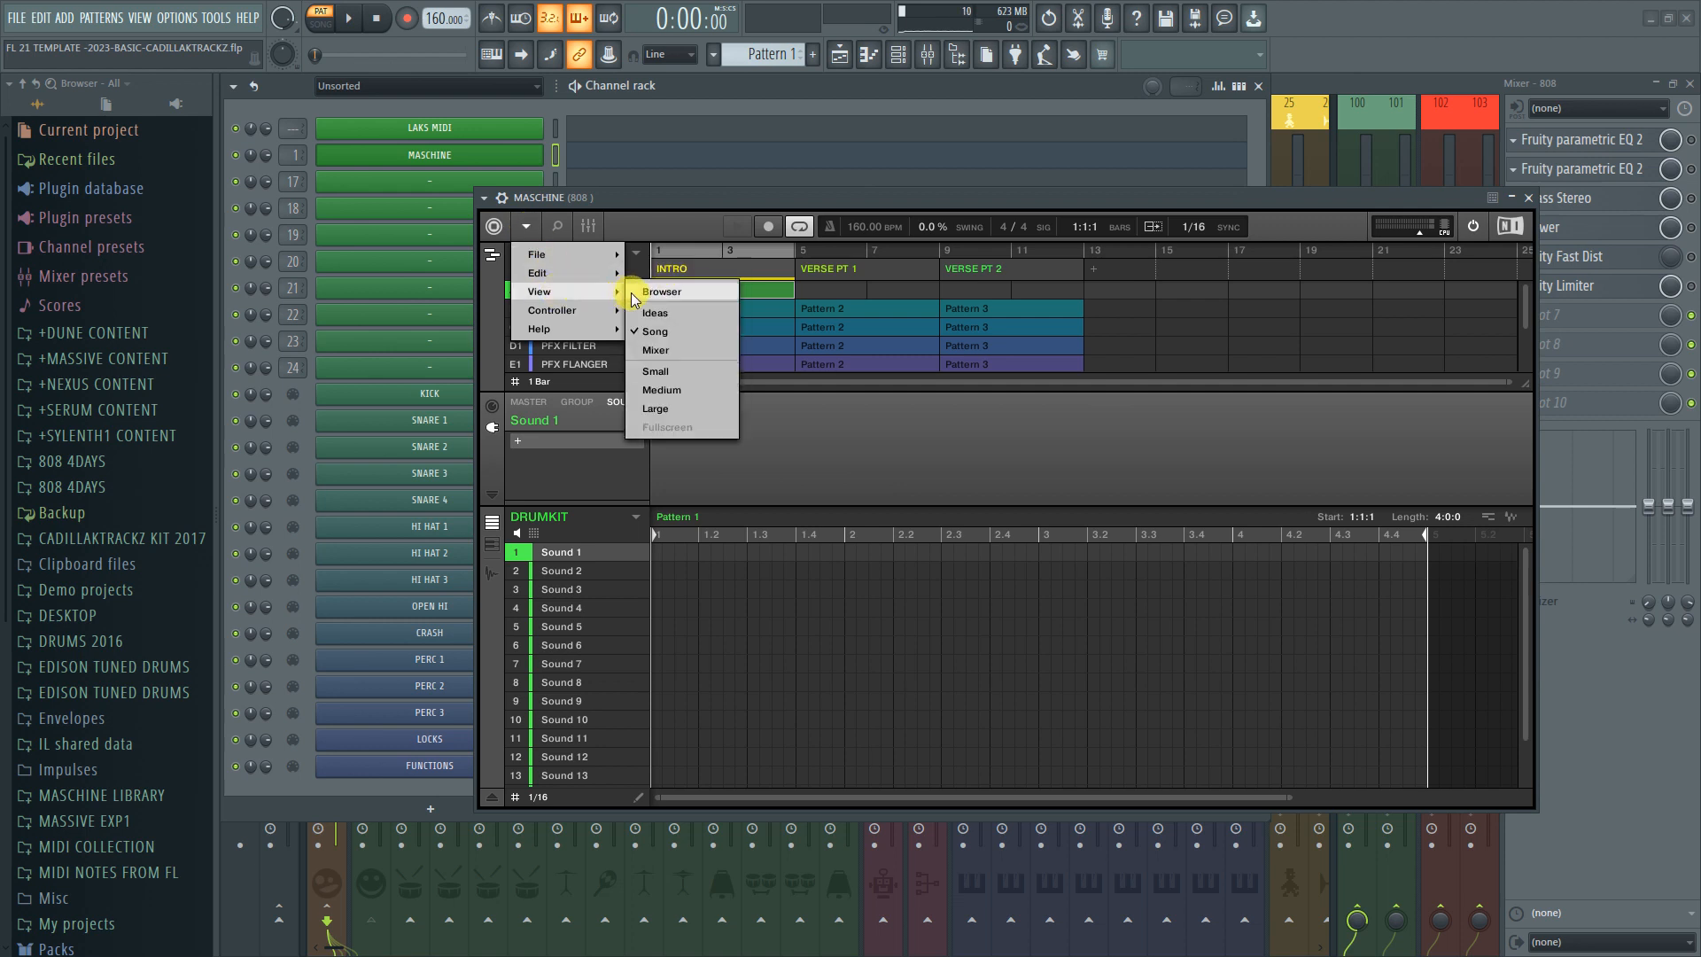
left_click(660, 290)
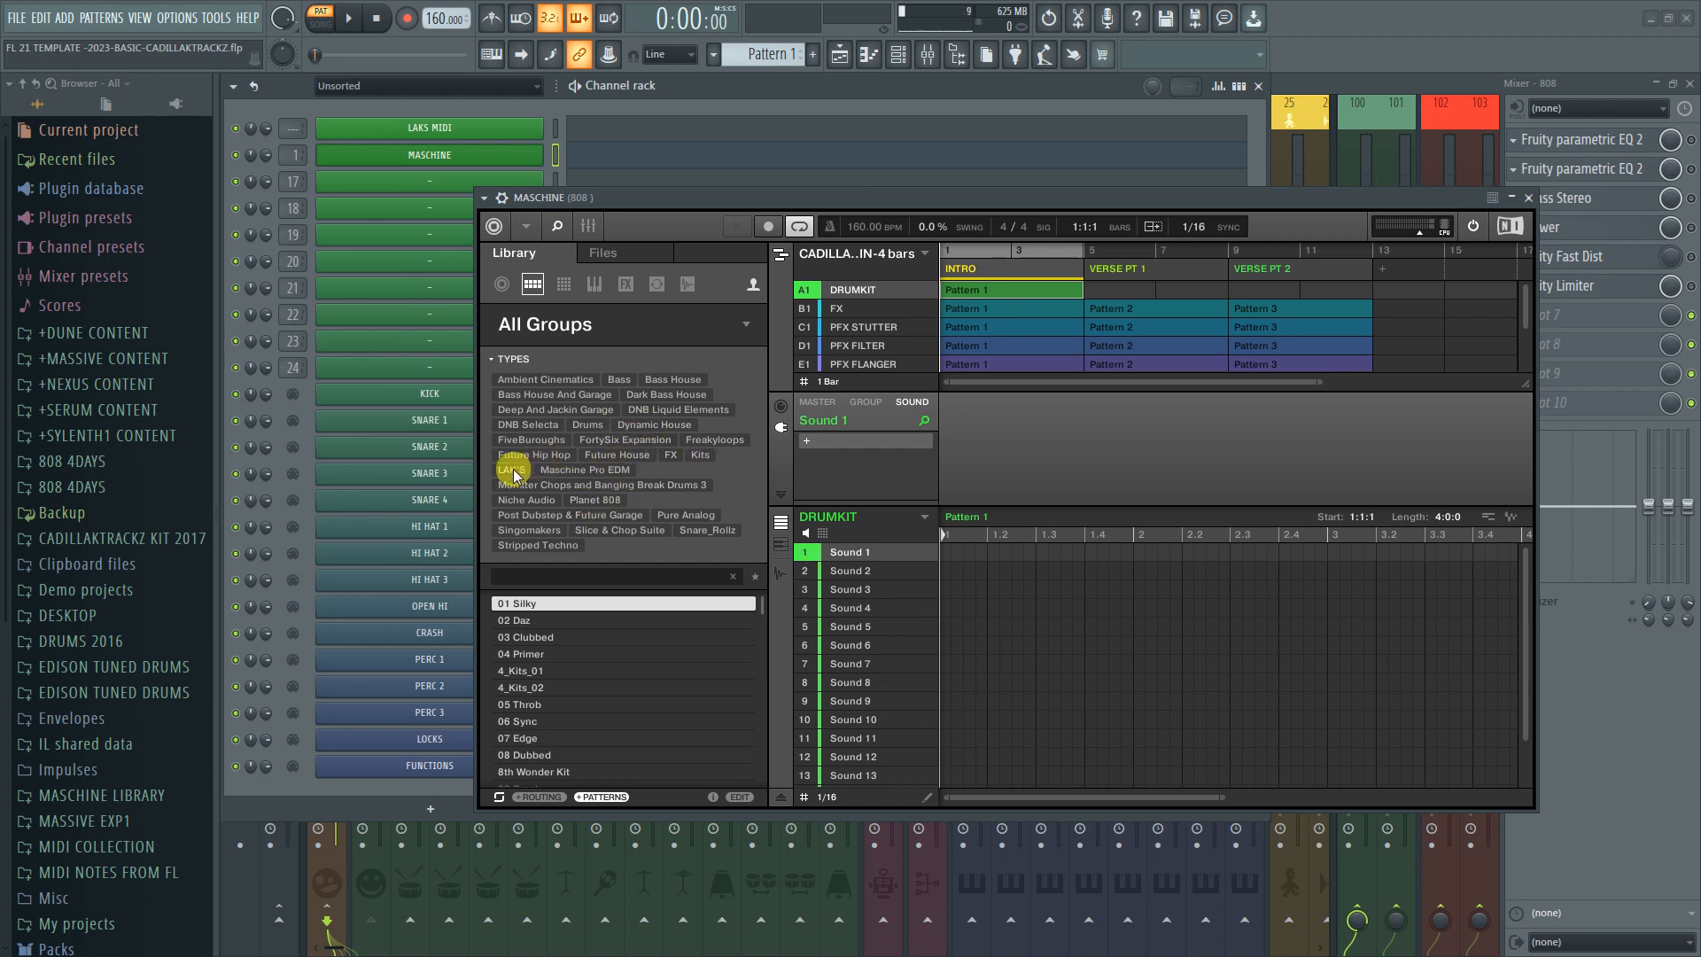
Step: Filter the library to LAK'S kits and load LAK'S KIT #202 into group A1
left_click(511, 468)
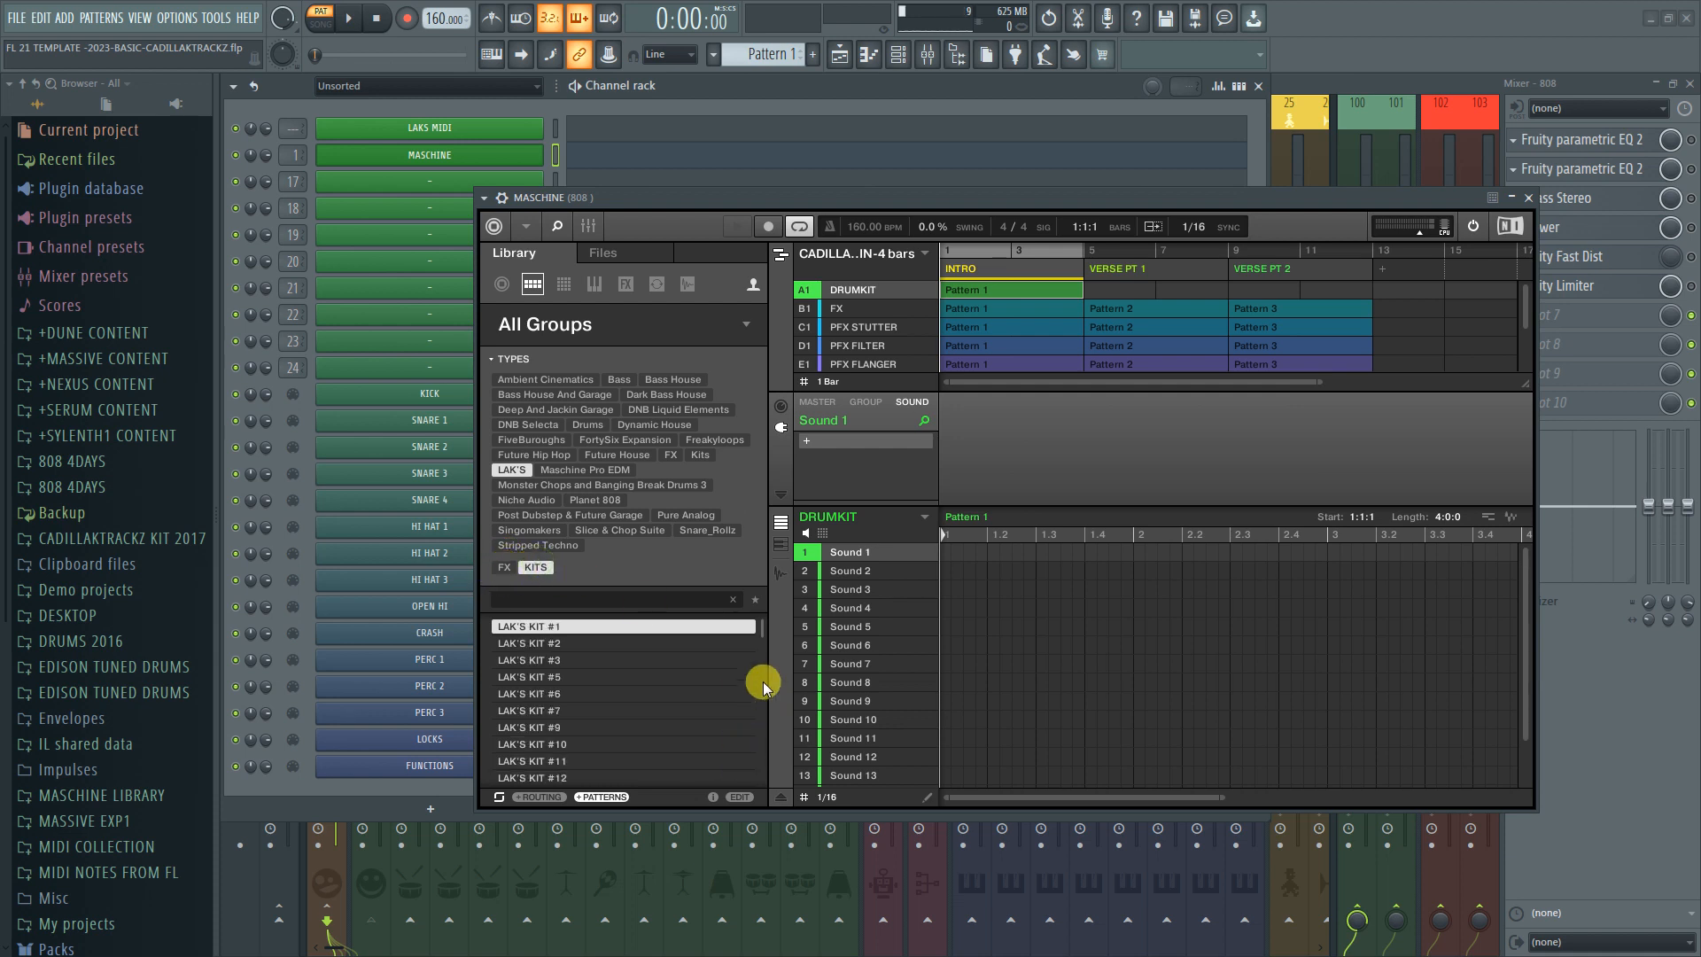
scroll("down", 3)
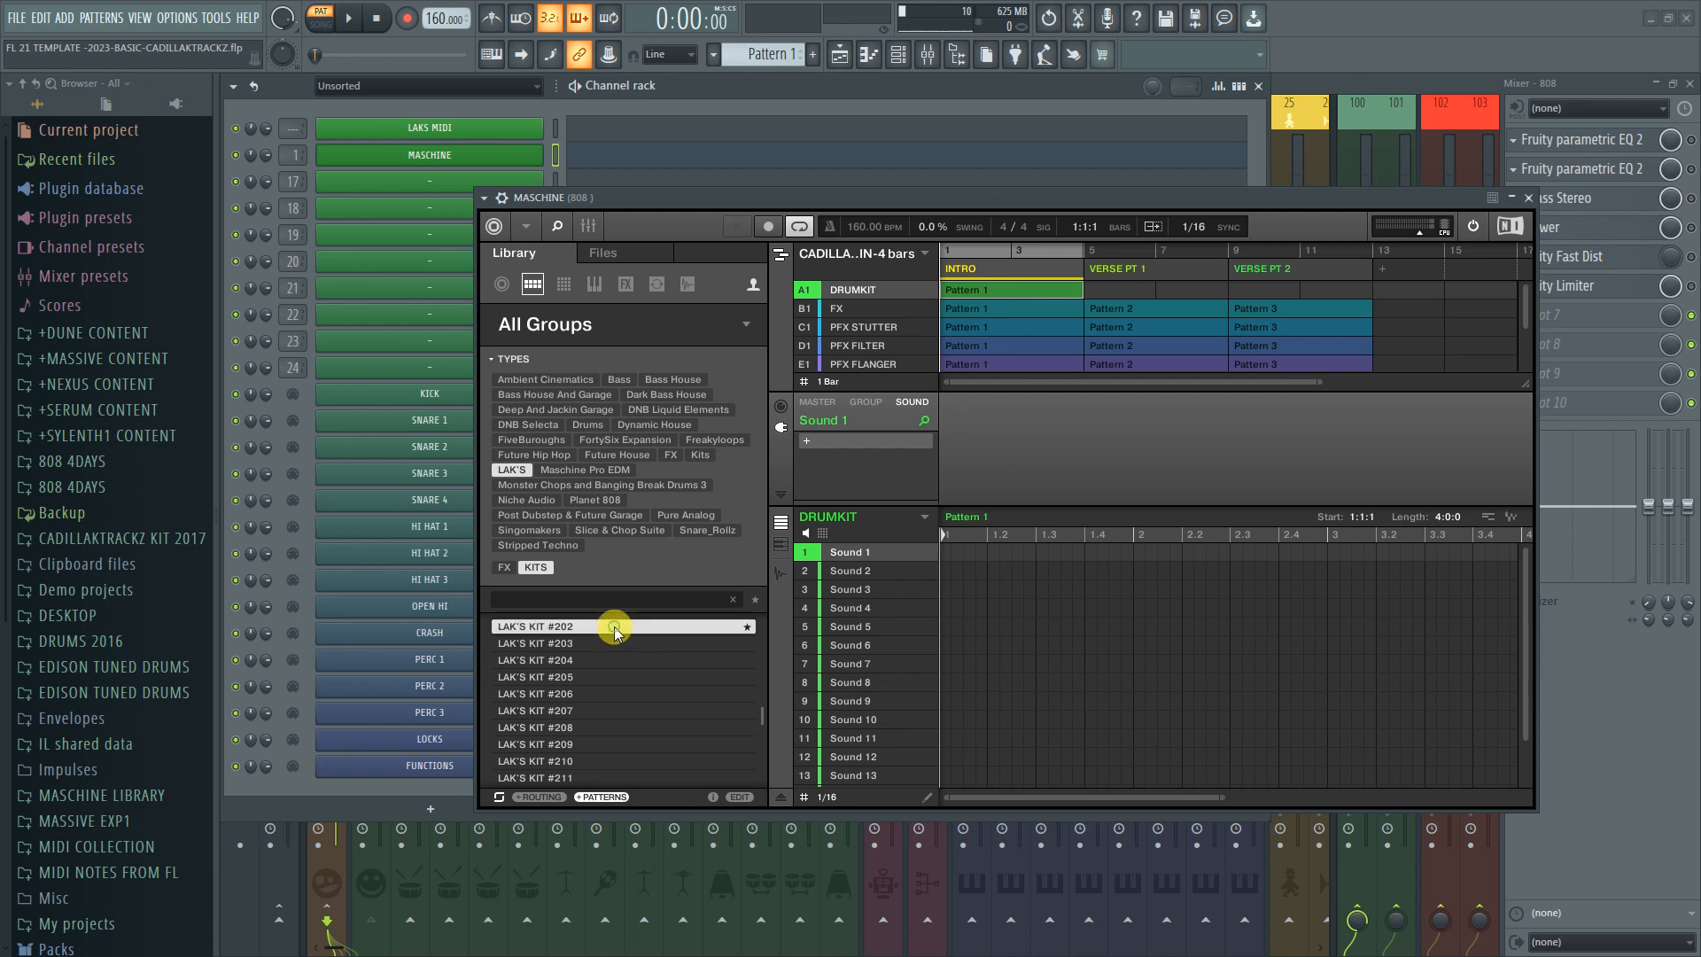
double_click(615, 626)
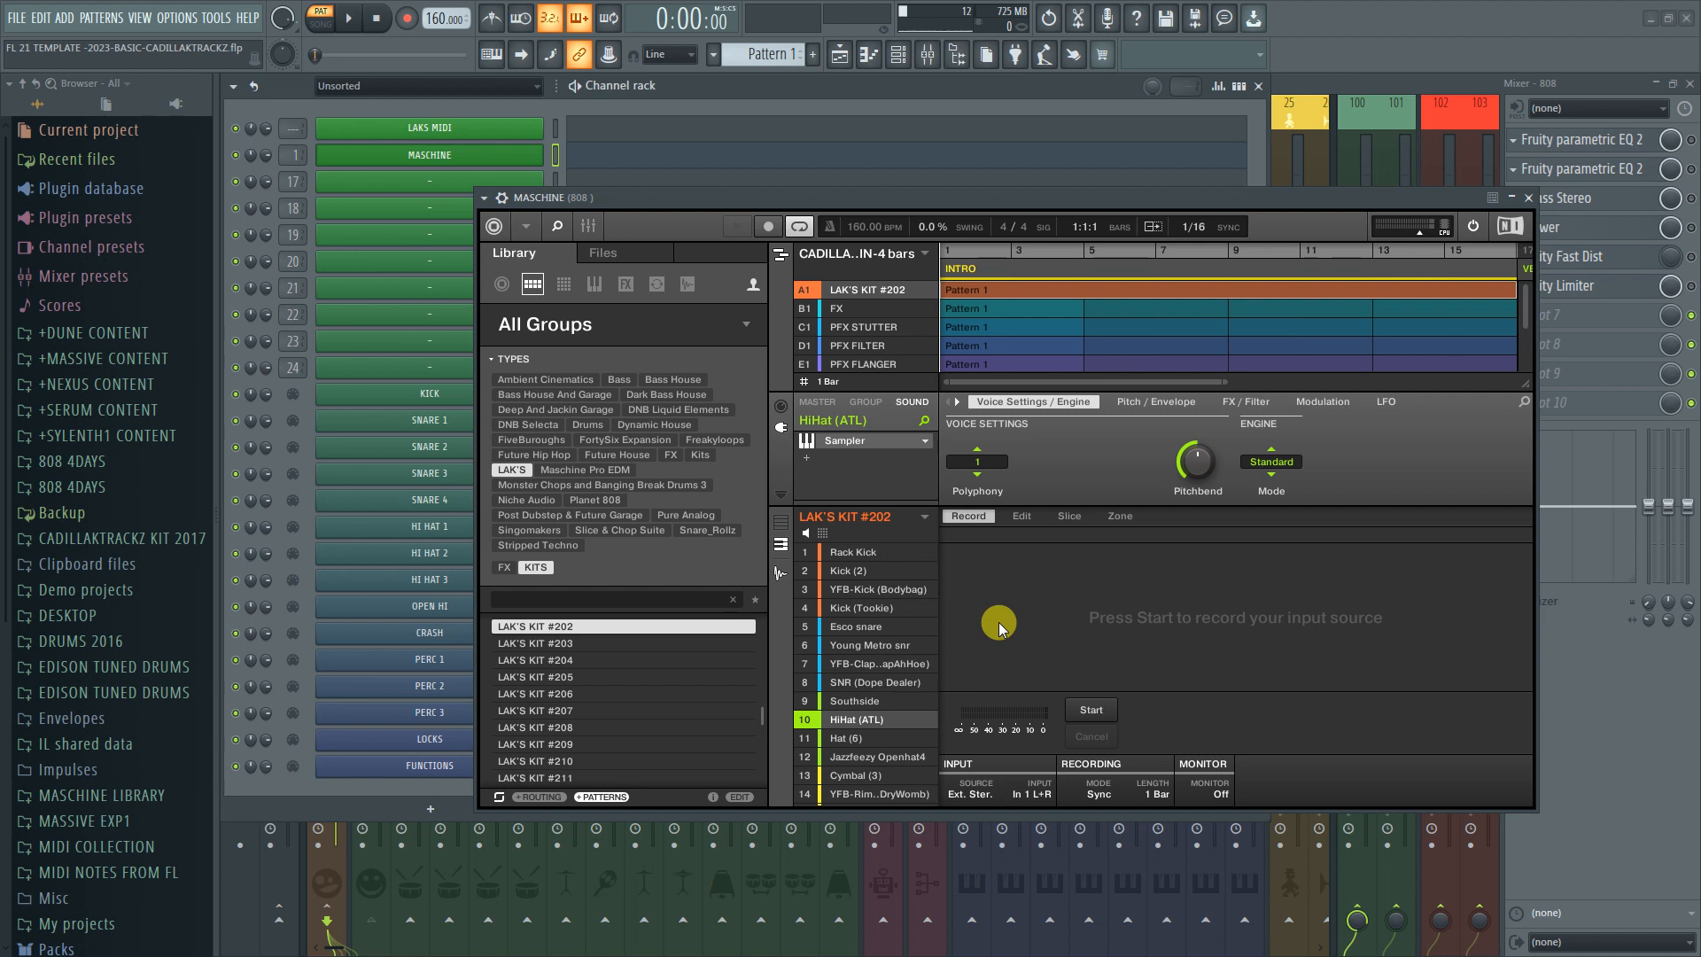
left_click(179, 18)
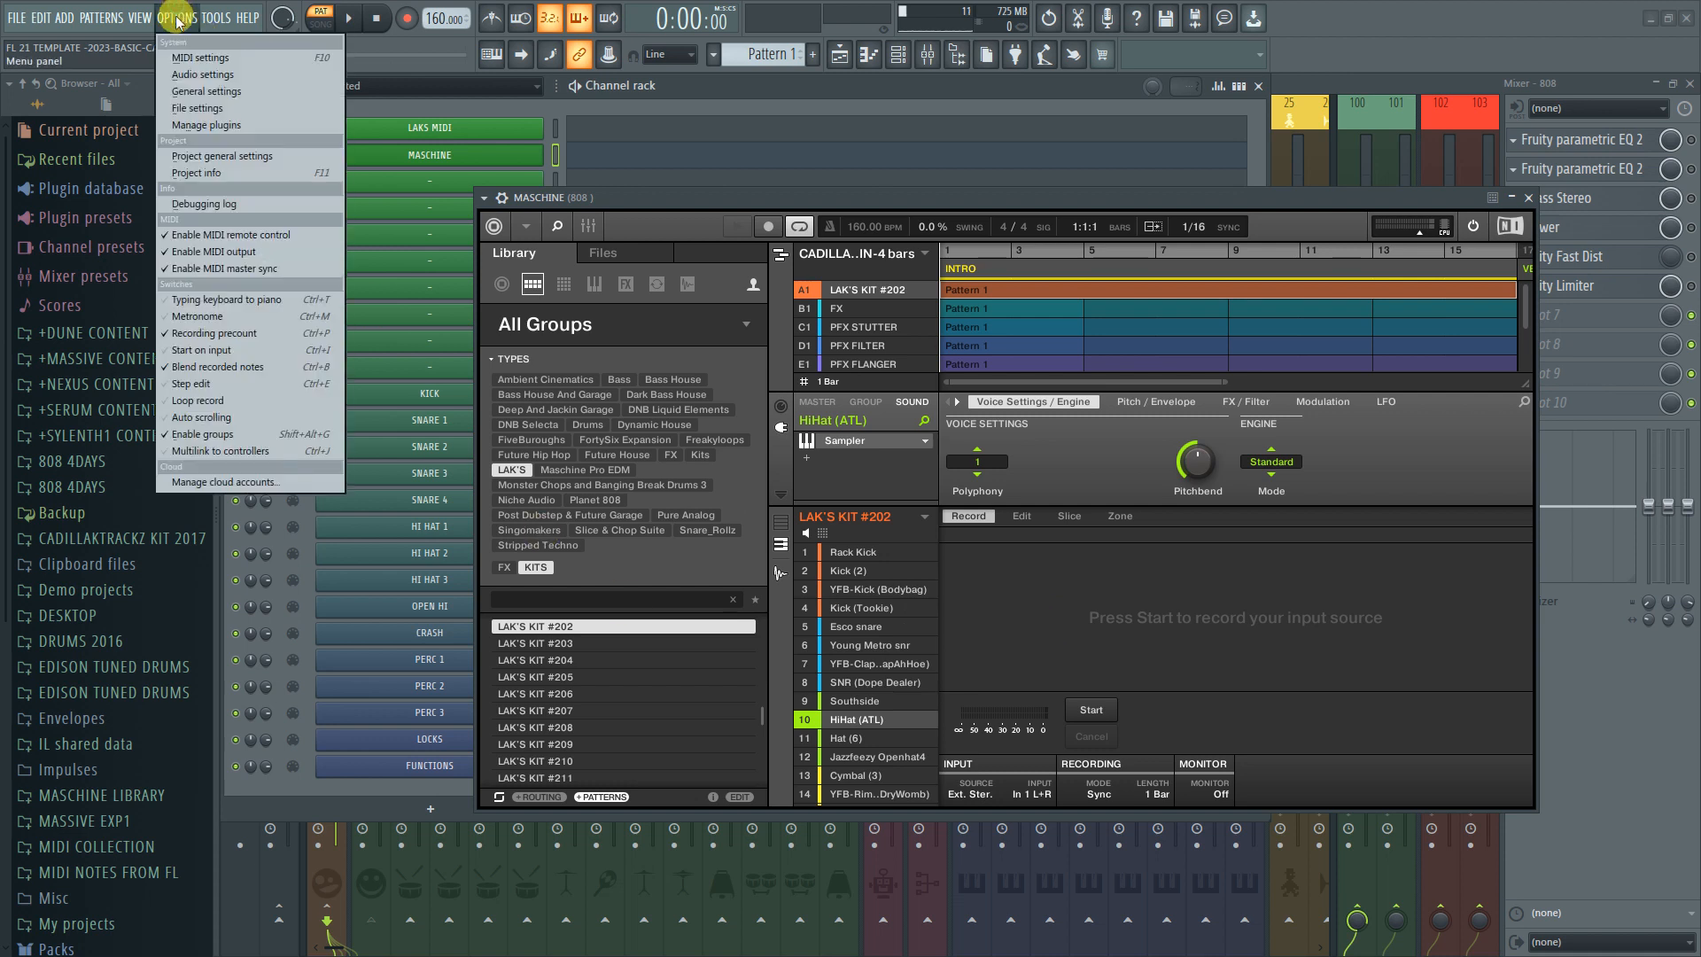
left_click(198, 75)
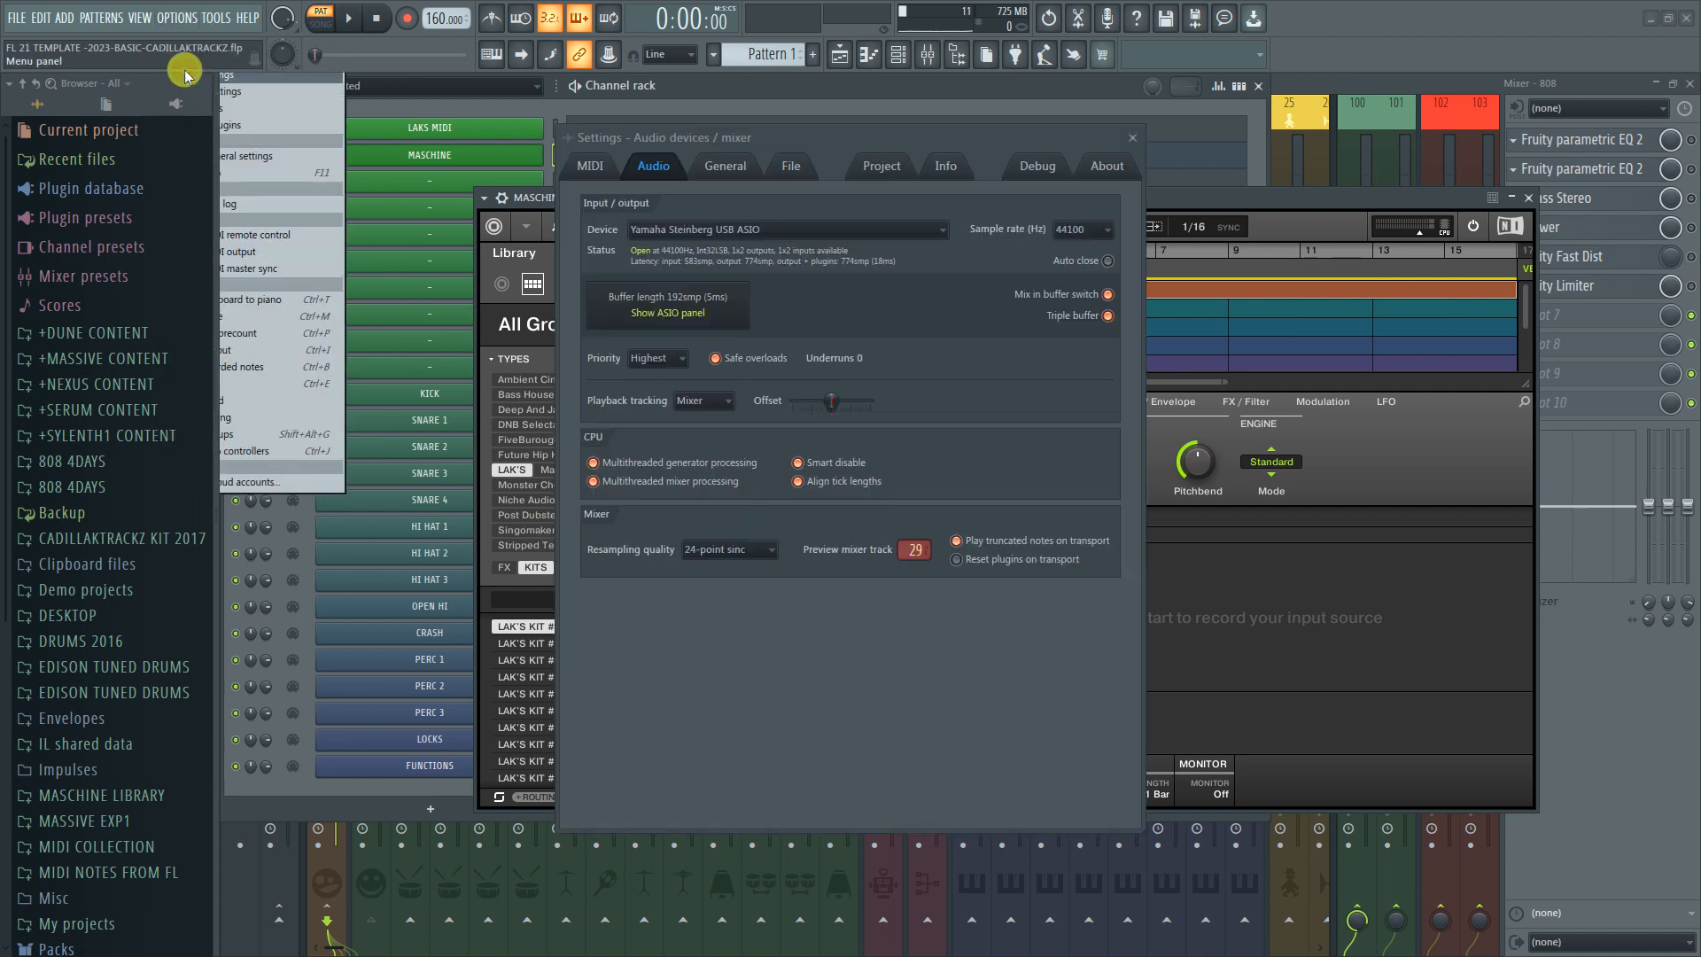
left_click(937, 229)
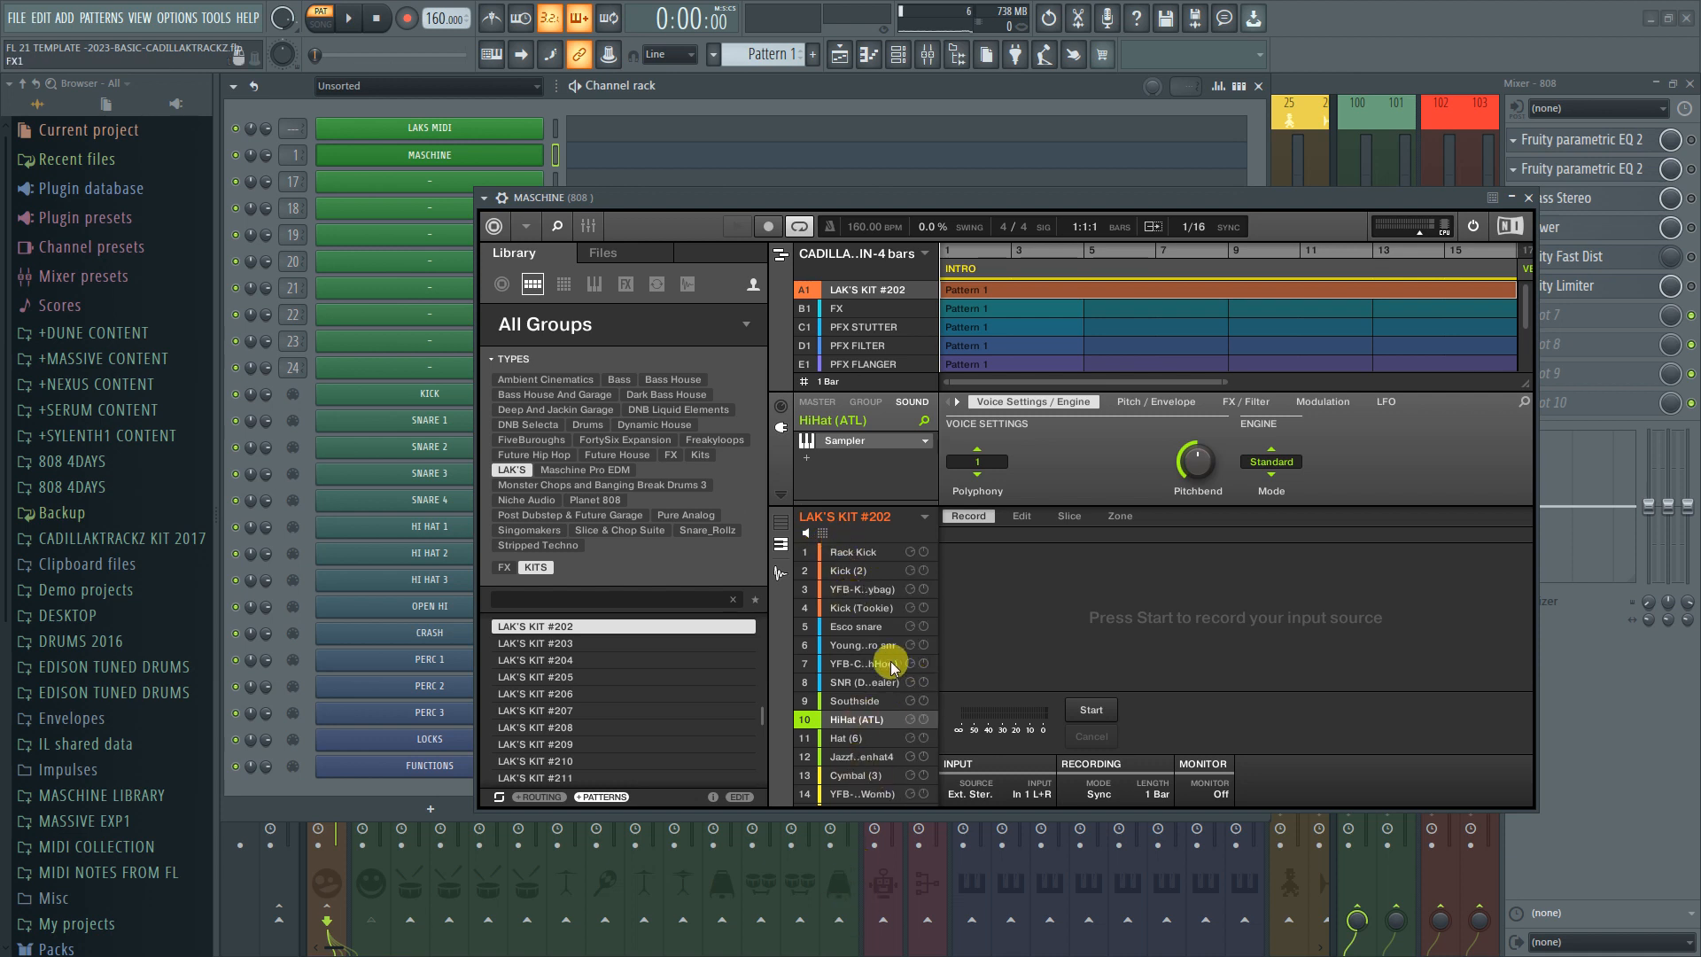
left_click(854, 551)
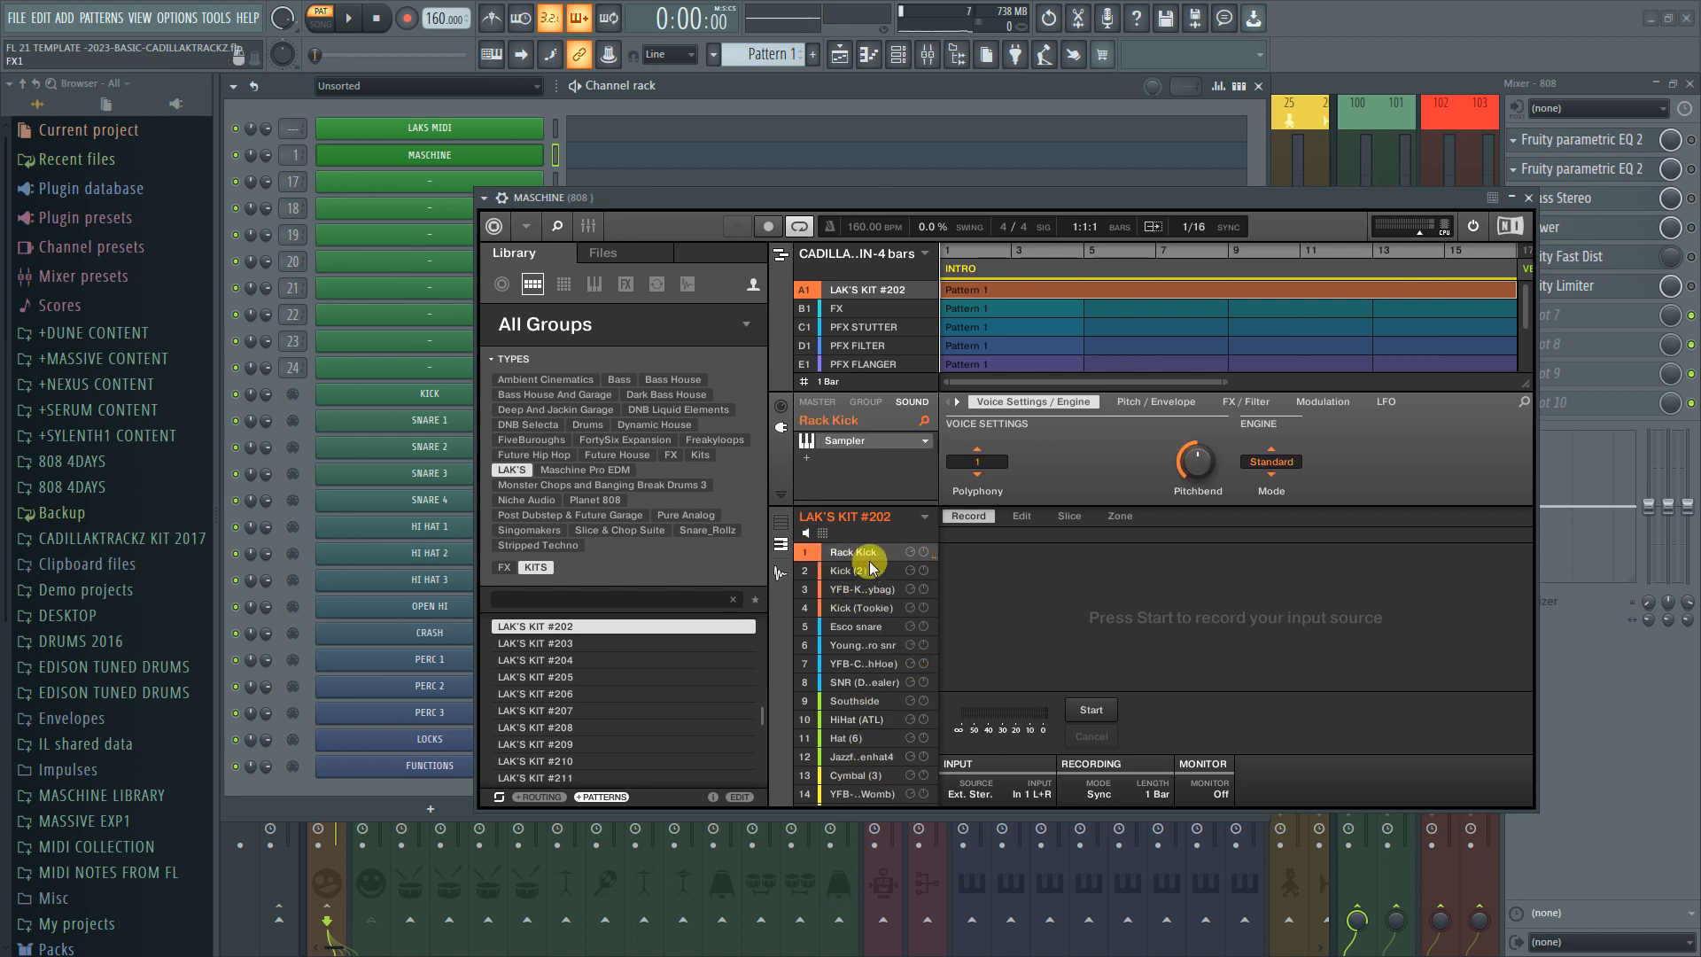
left_click(849, 571)
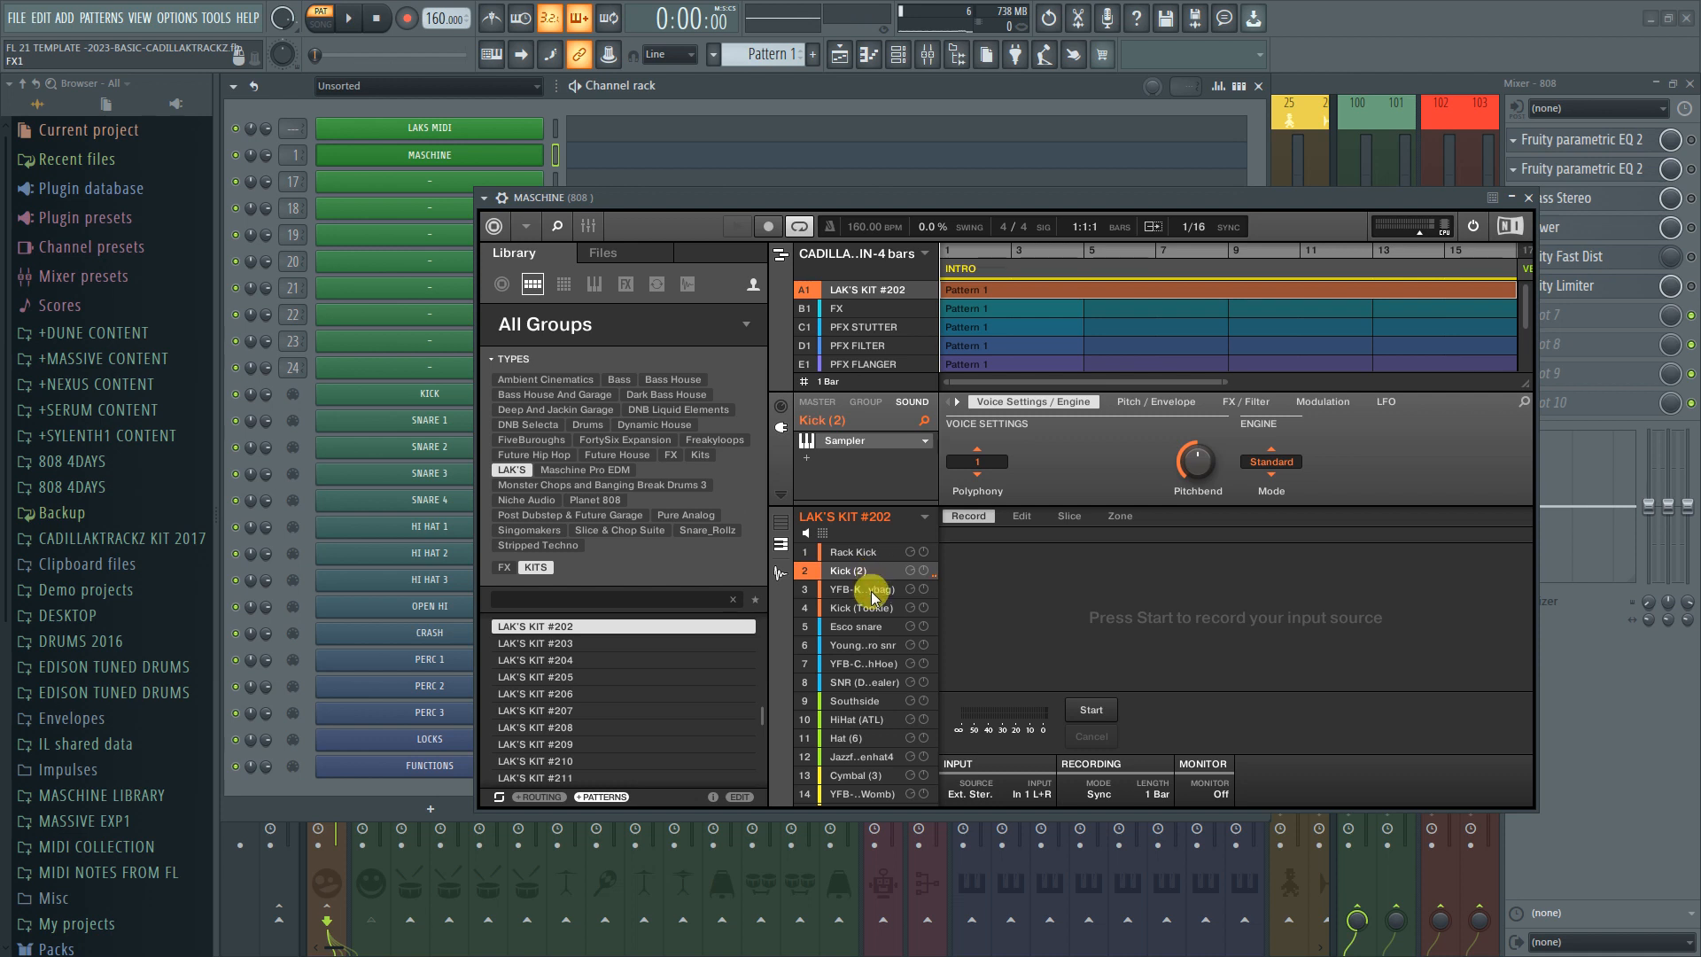
left_click(861, 607)
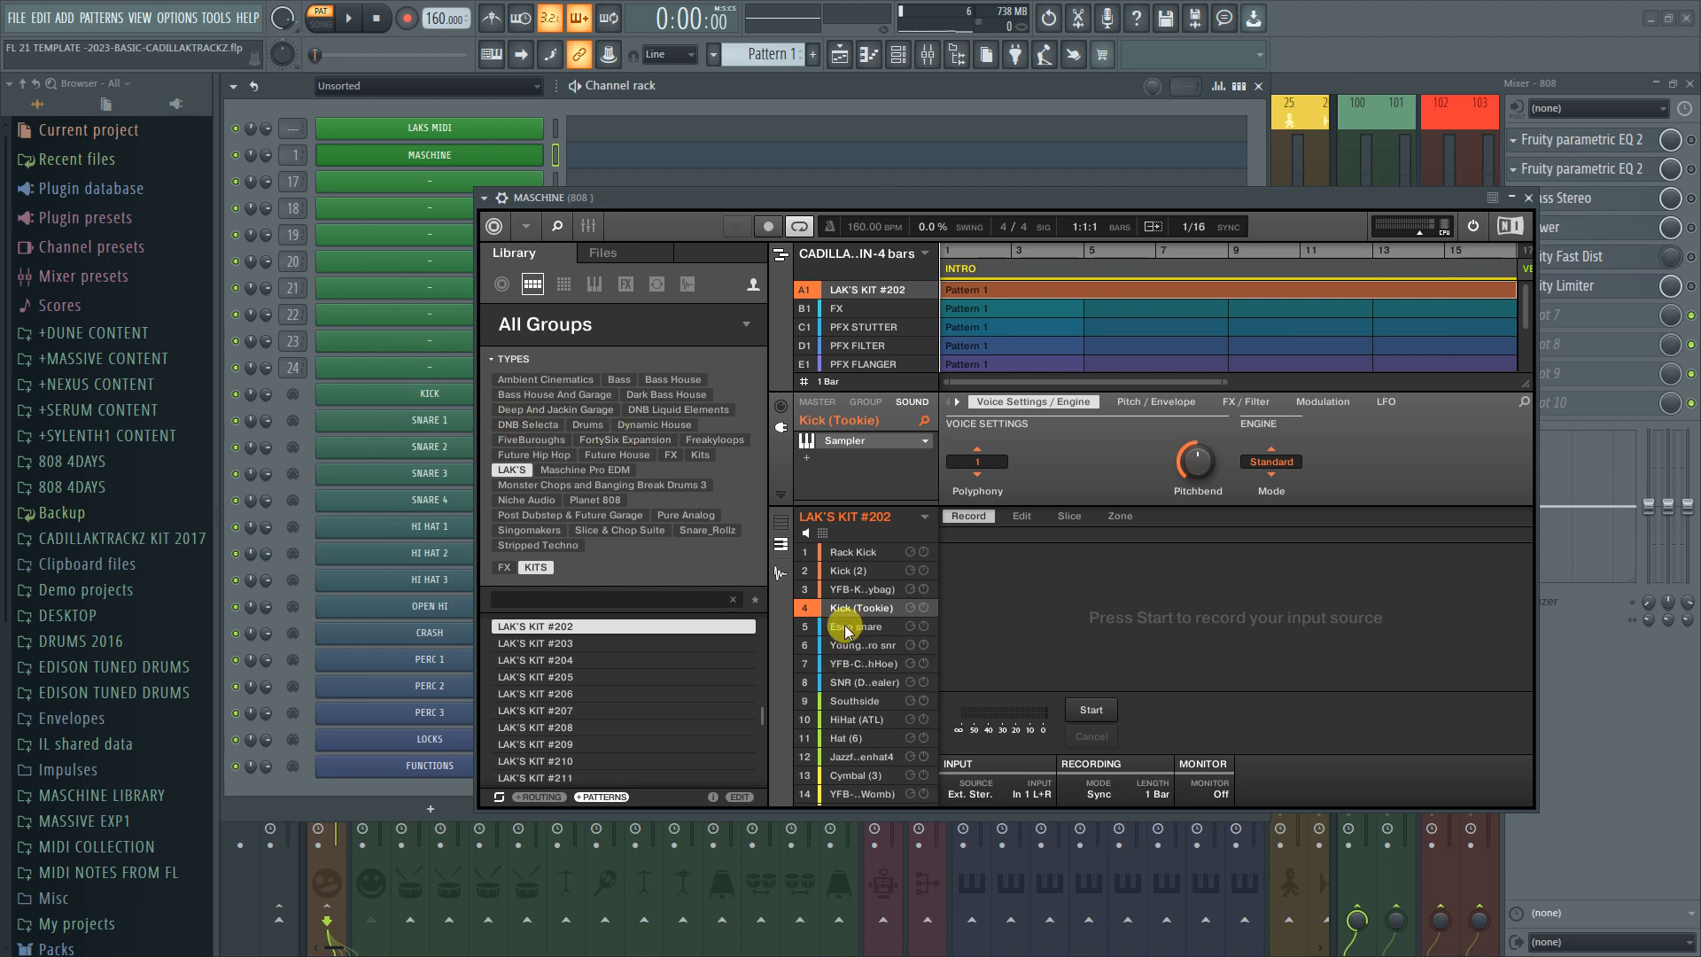
left_click(864, 681)
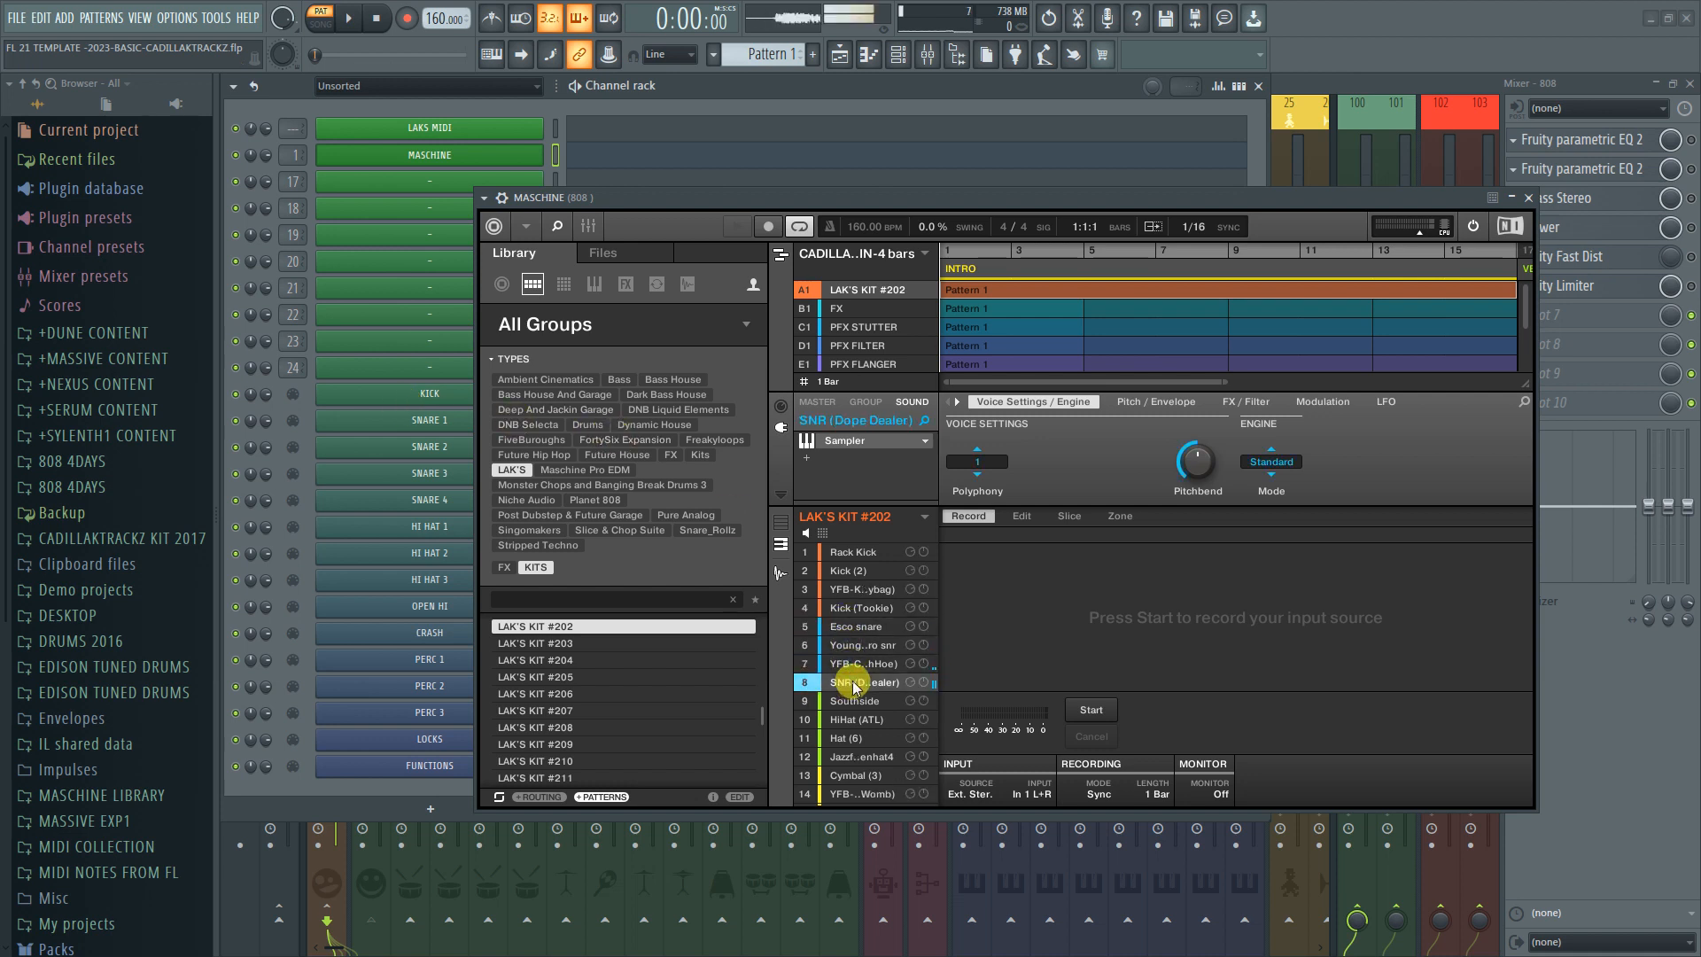
left_click(863, 645)
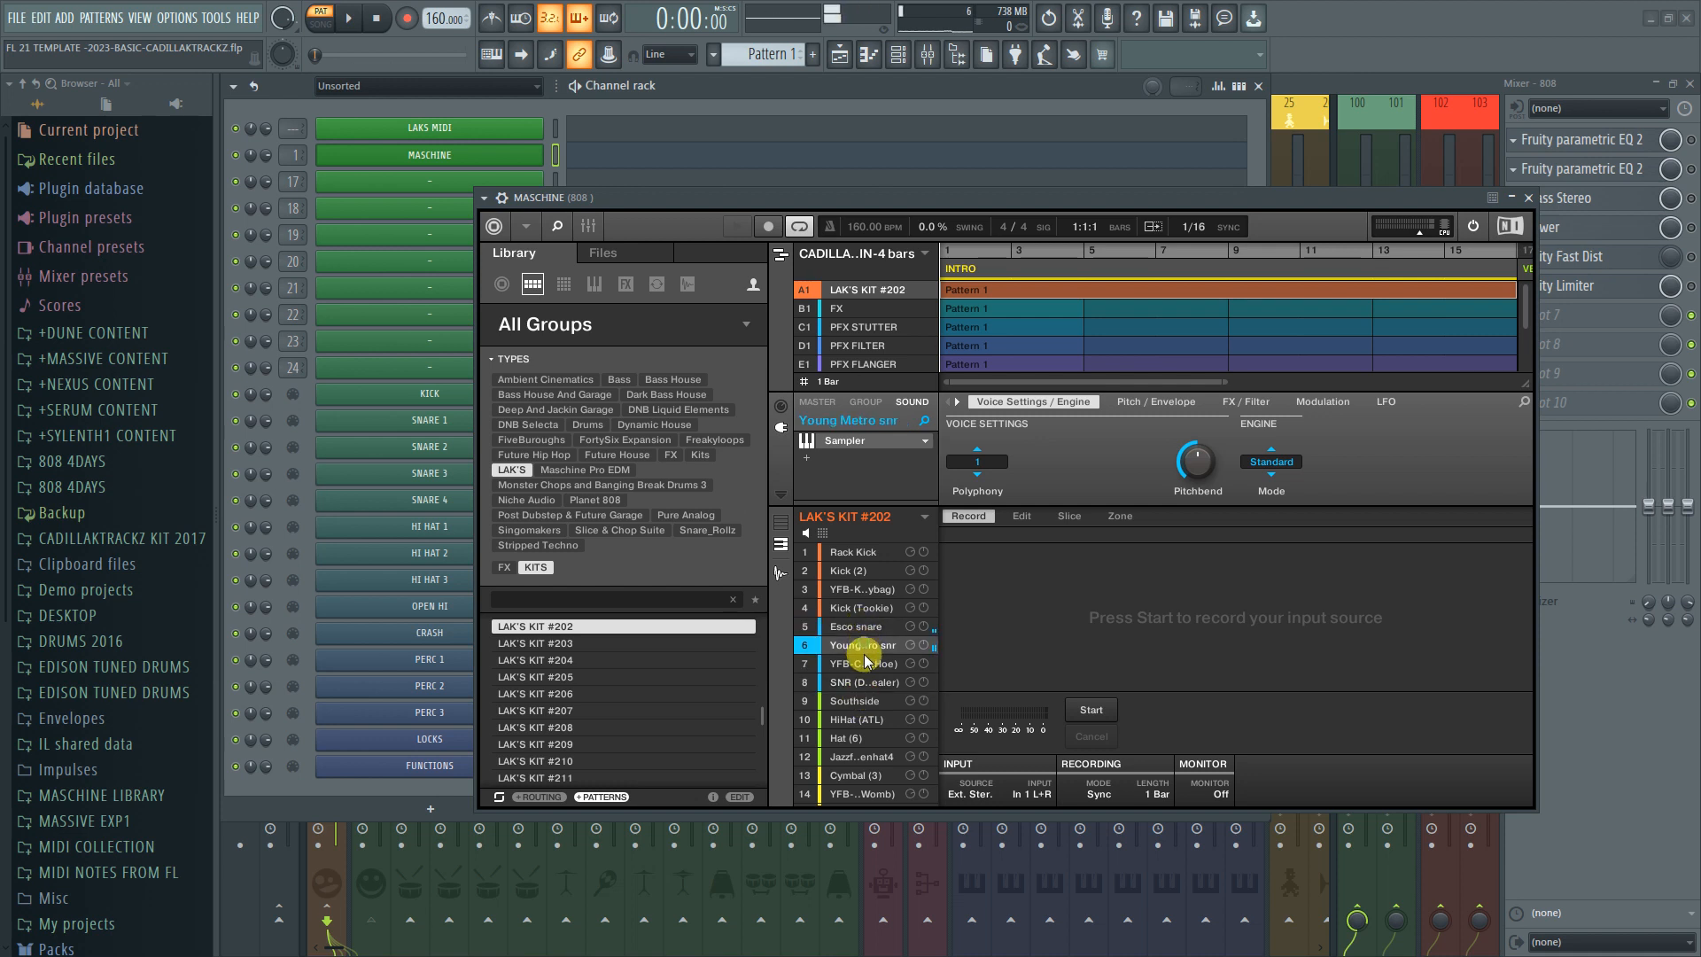
left_click(864, 675)
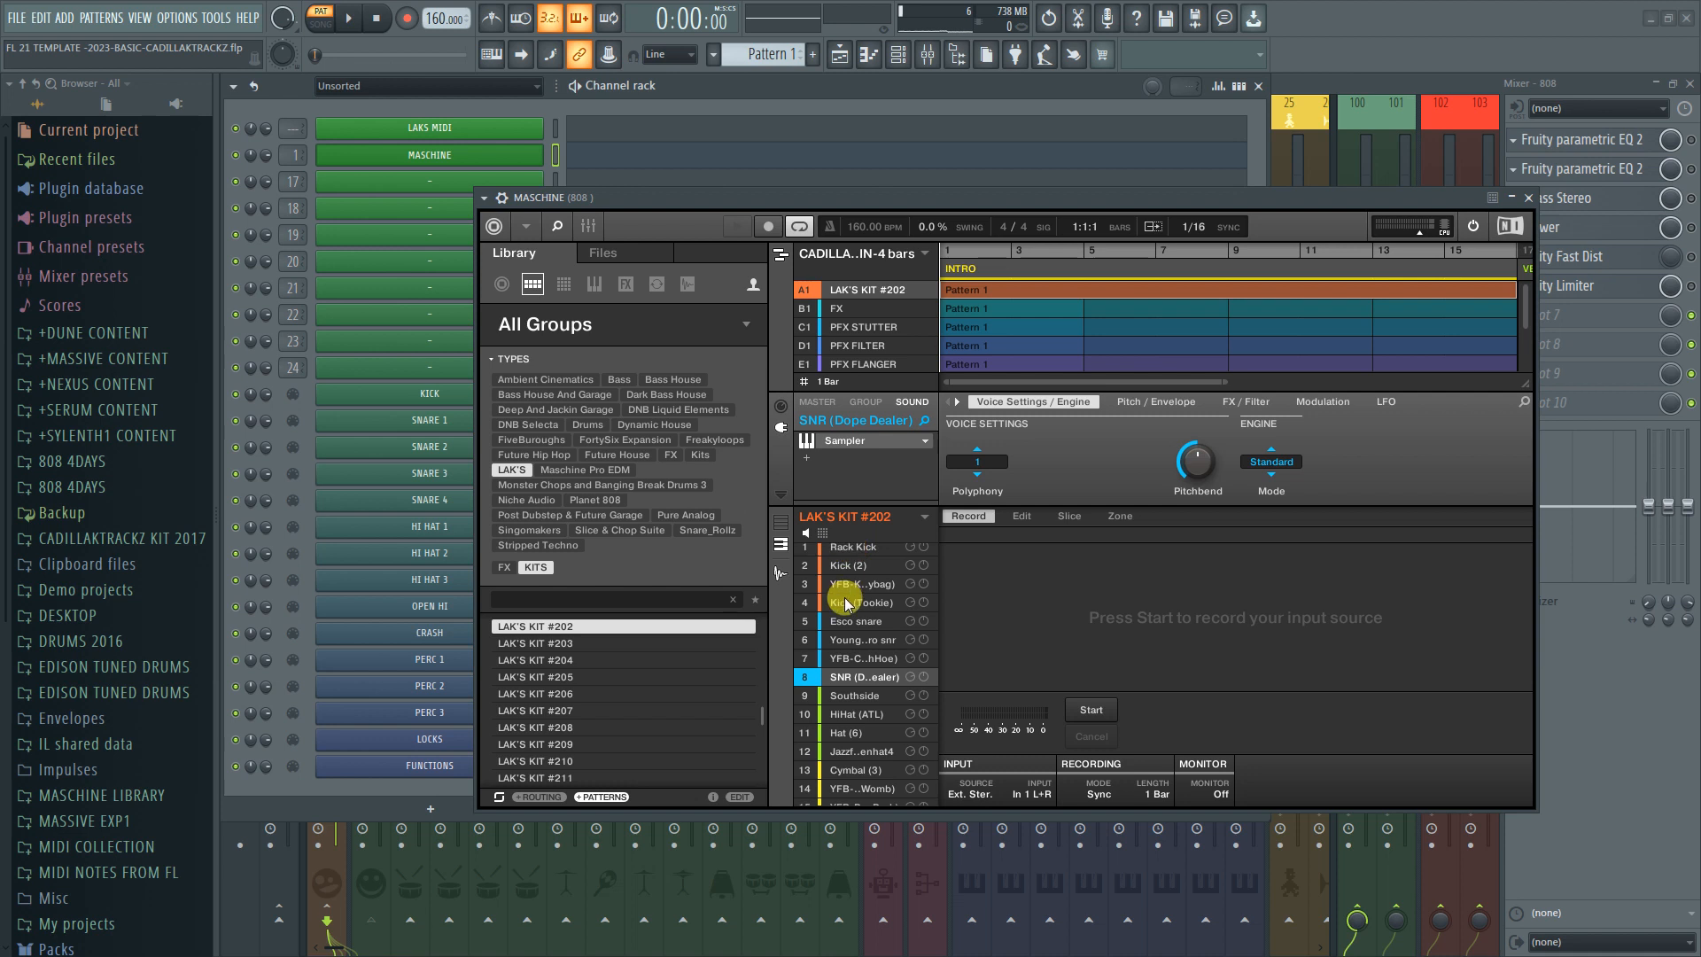
left_click(855, 695)
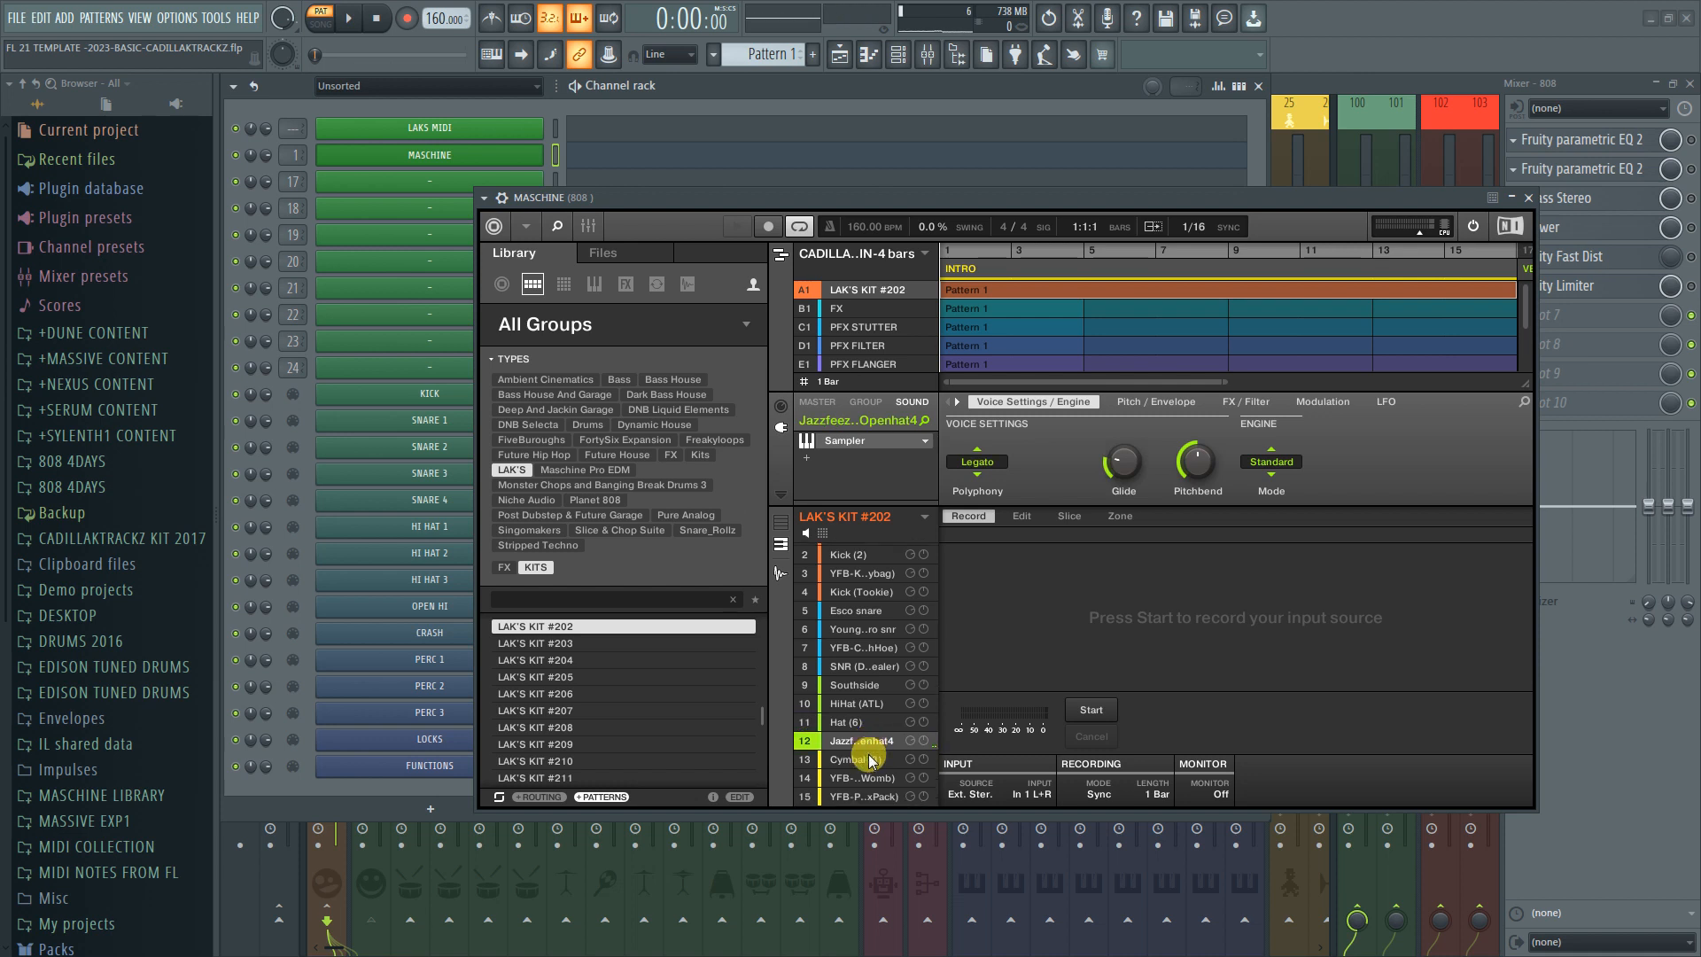
left_click(863, 760)
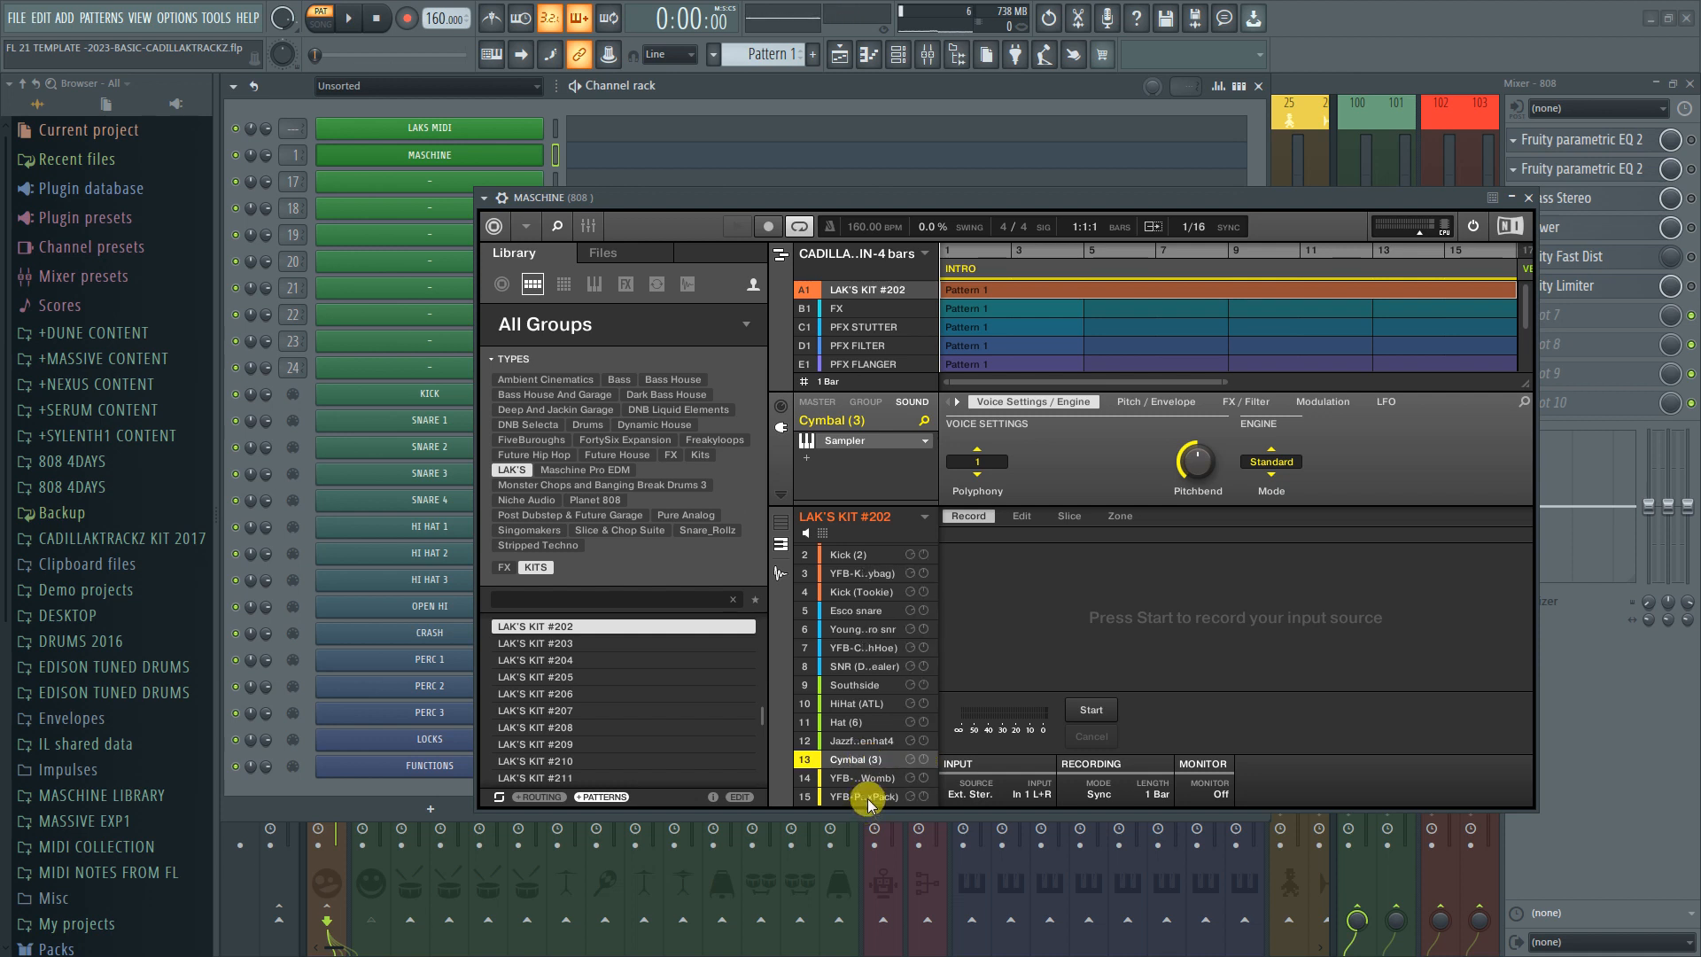
left_click(863, 777)
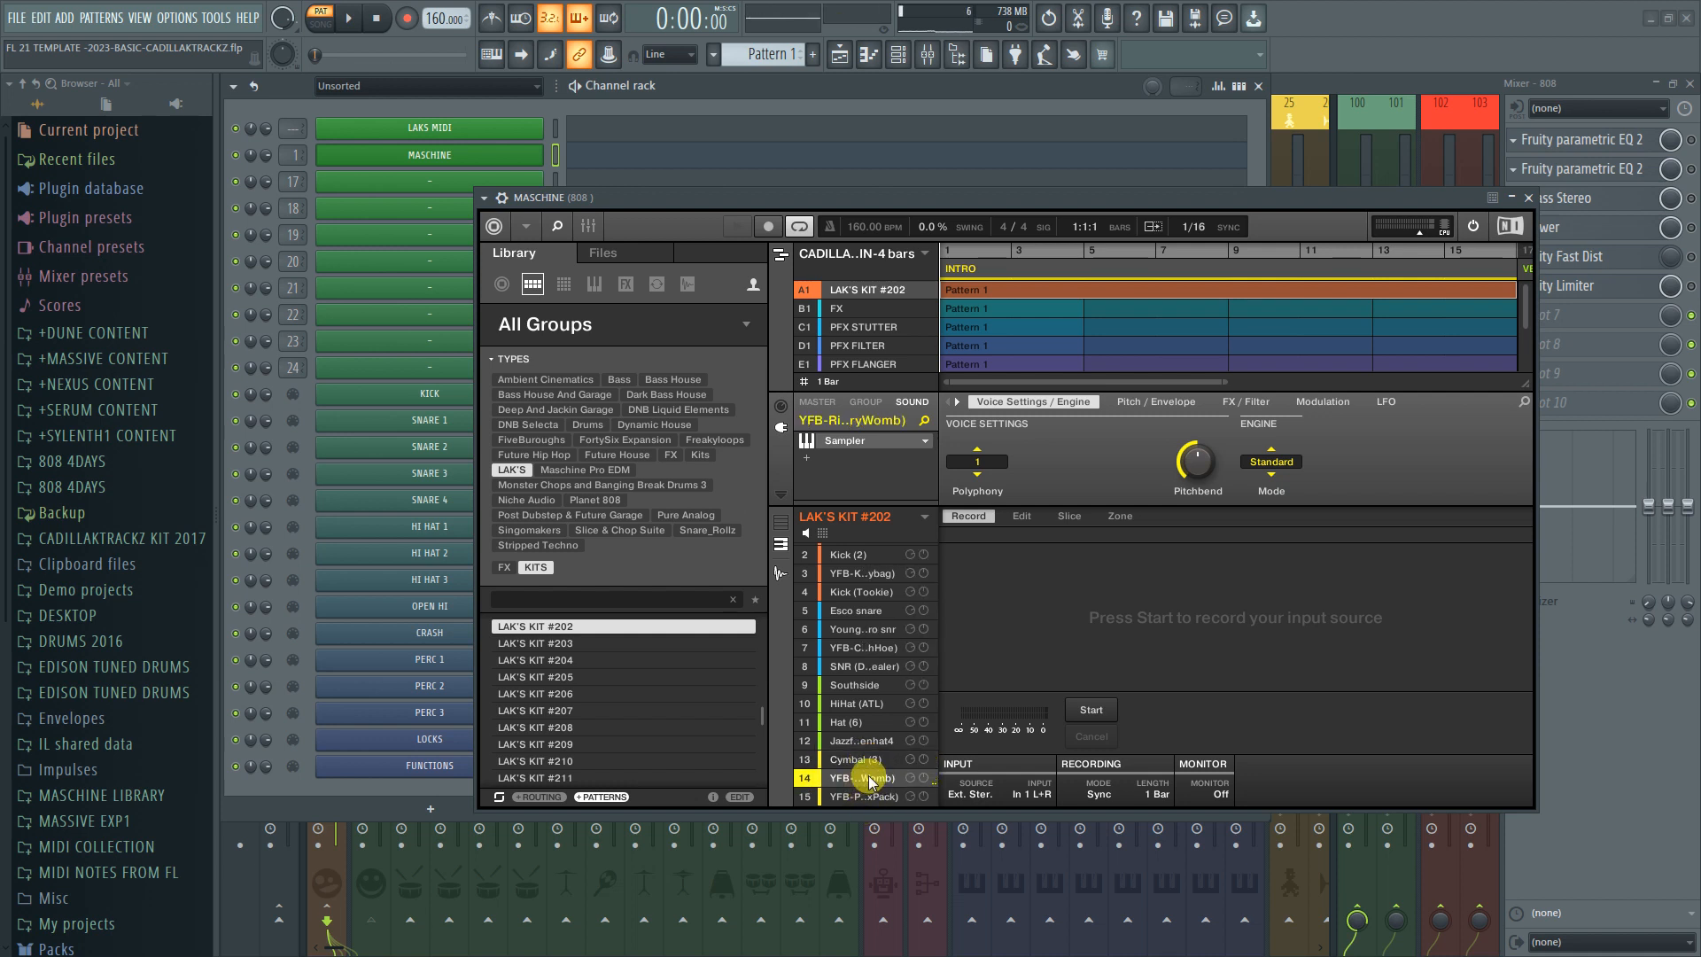
left_click(863, 796)
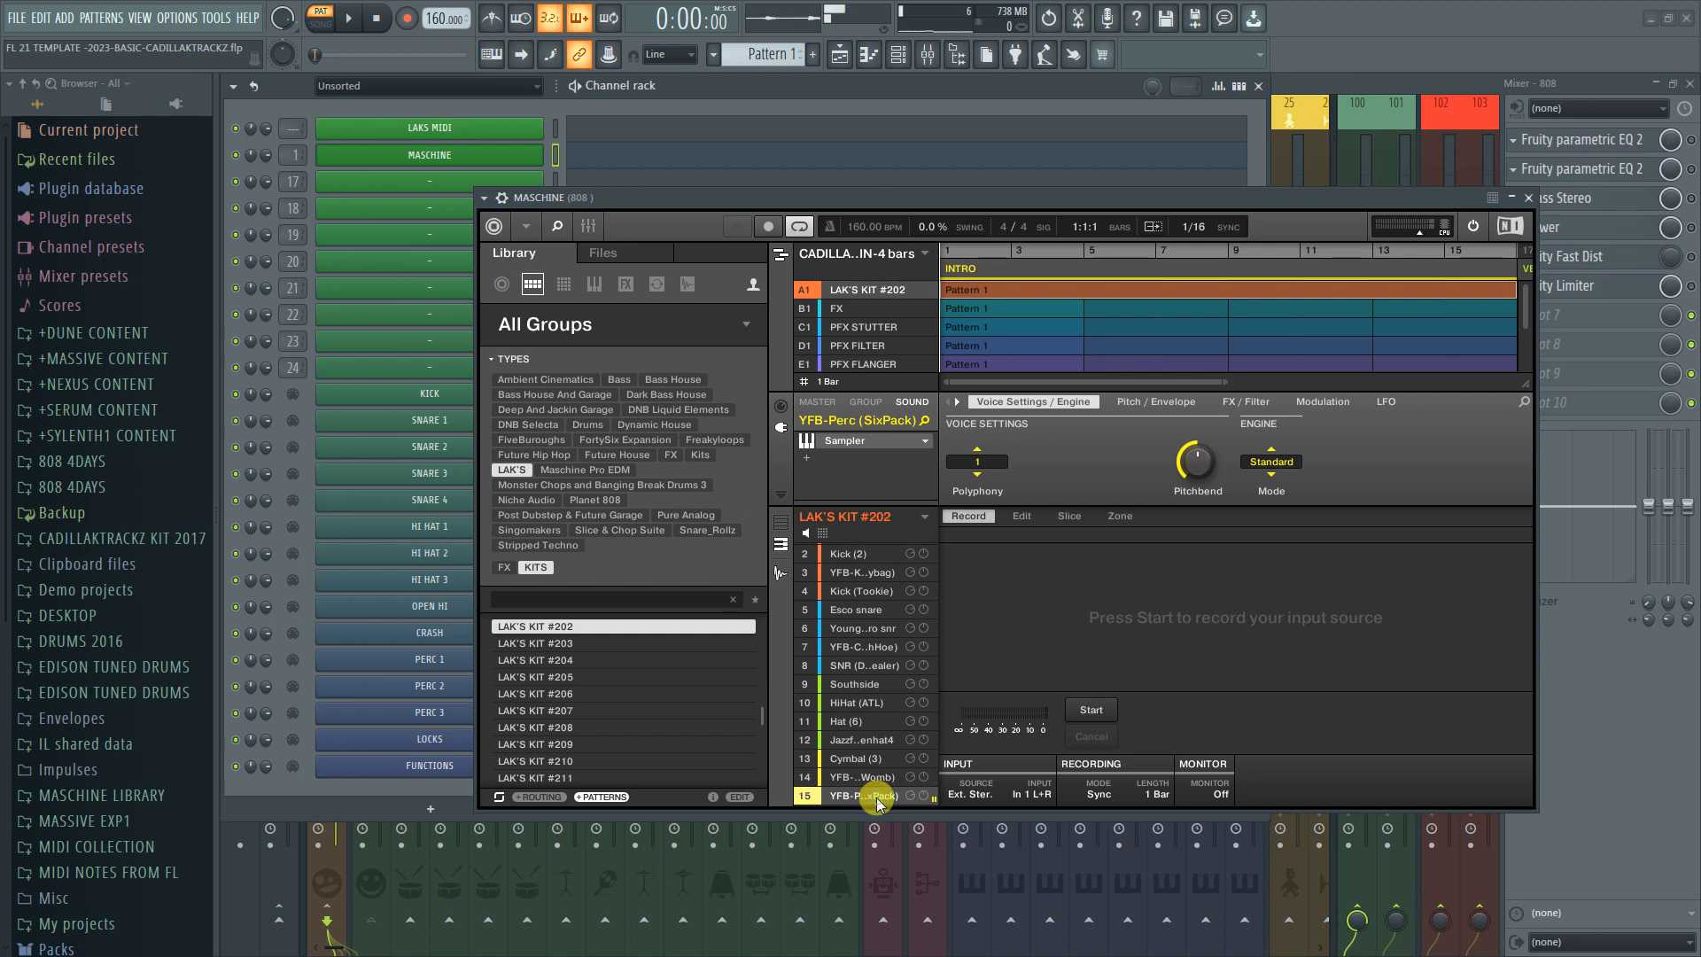